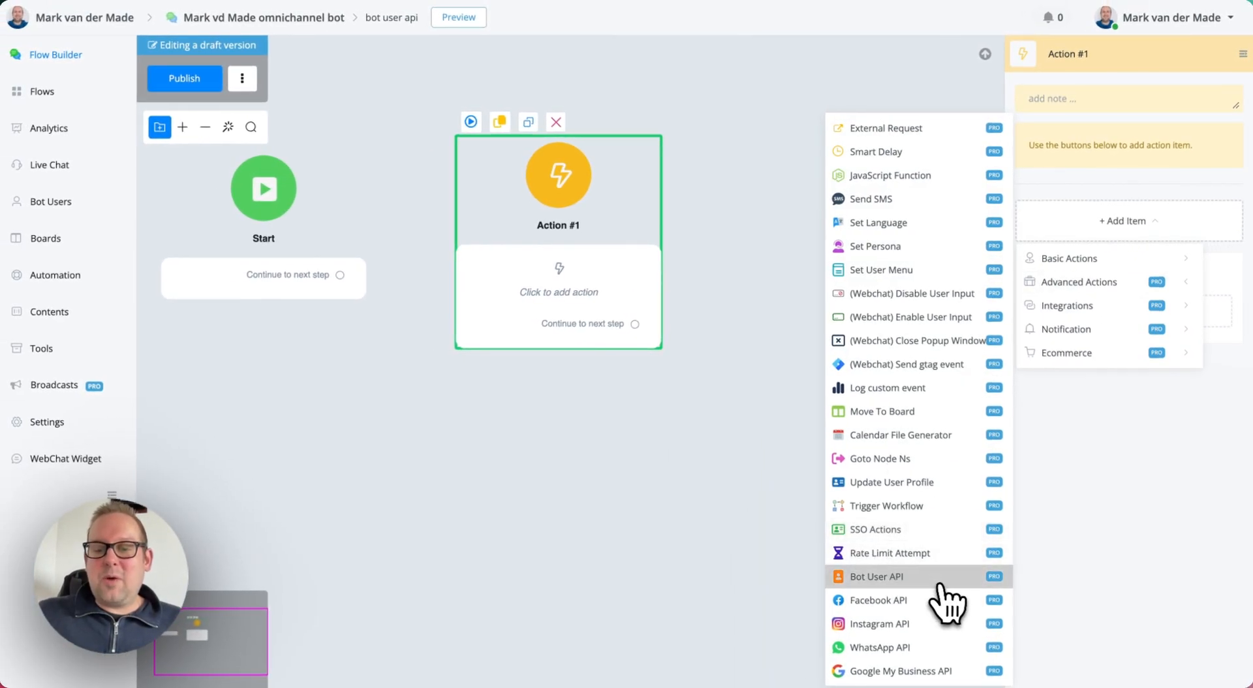
- Add a Bot User API action to the step and bring up its settings dialog
left_click(874, 576)
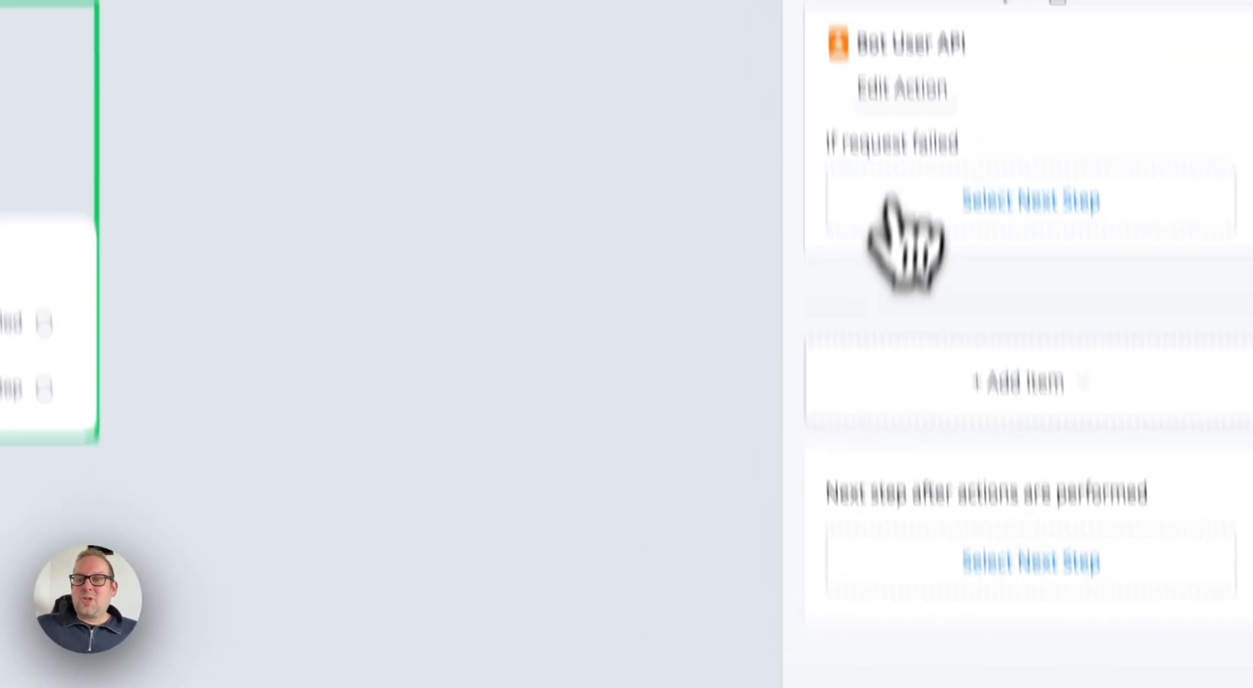
left_click(902, 88)
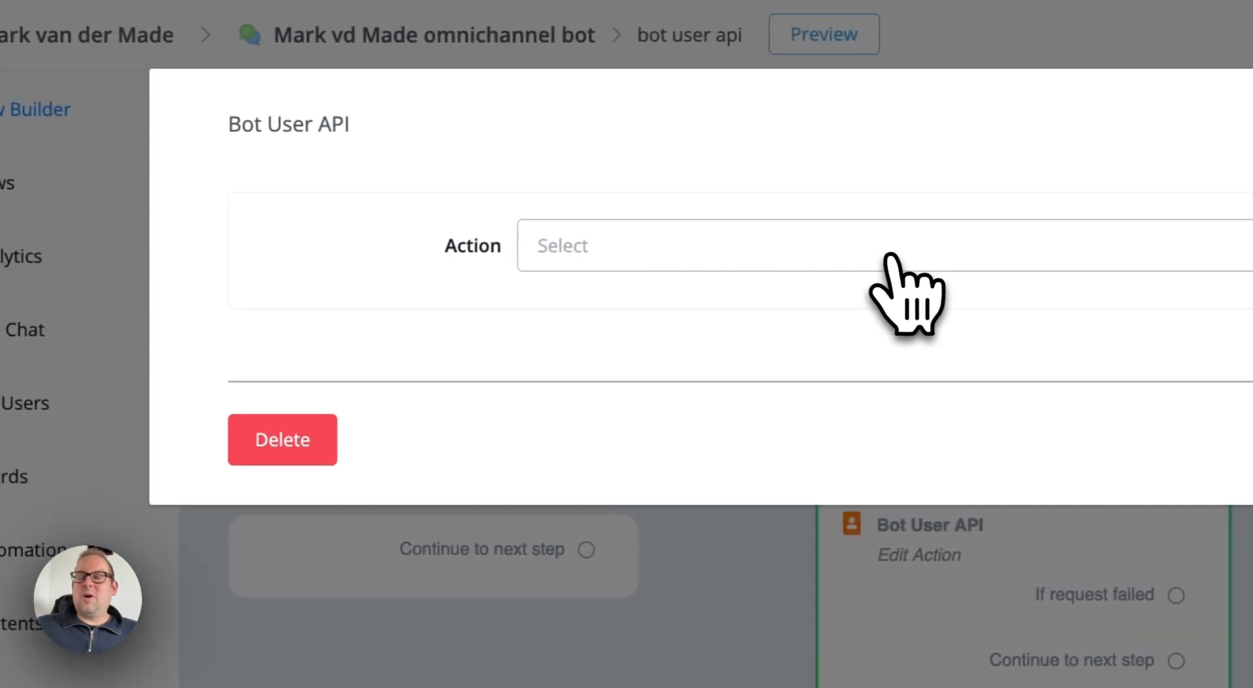
- Expand the Action dropdown to browse the available bot user operations
left_click(720, 246)
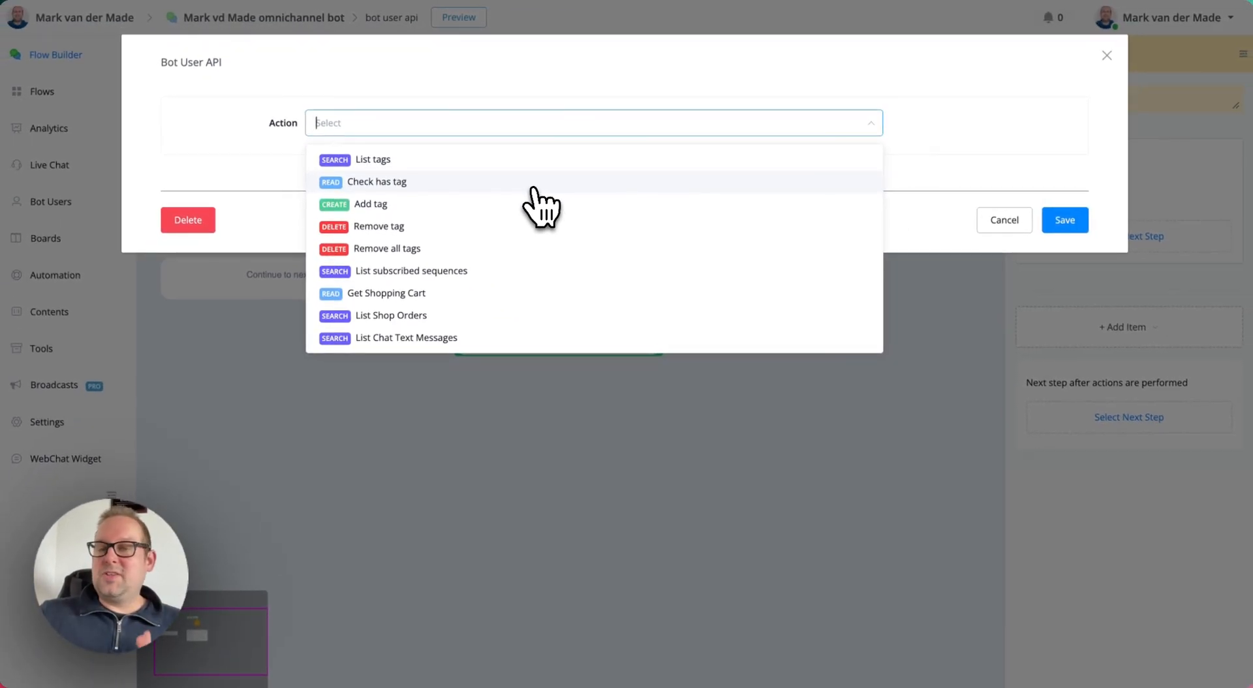
mouse_move(531, 226)
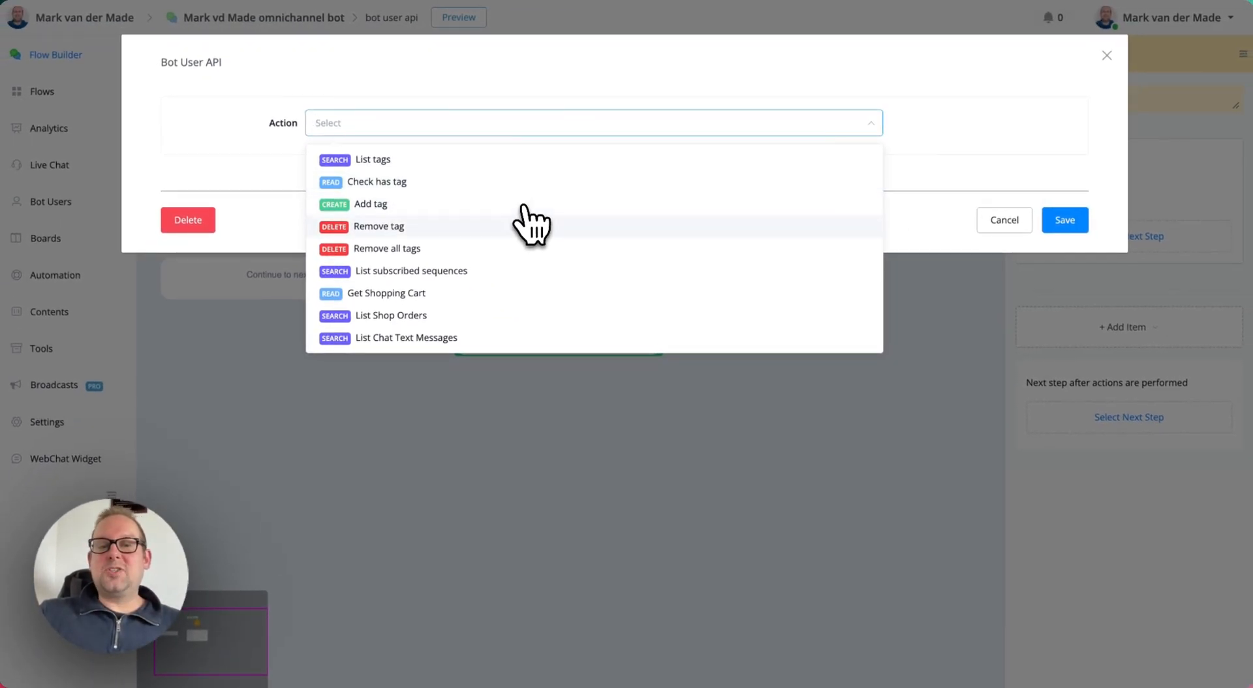
mouse_move(546, 256)
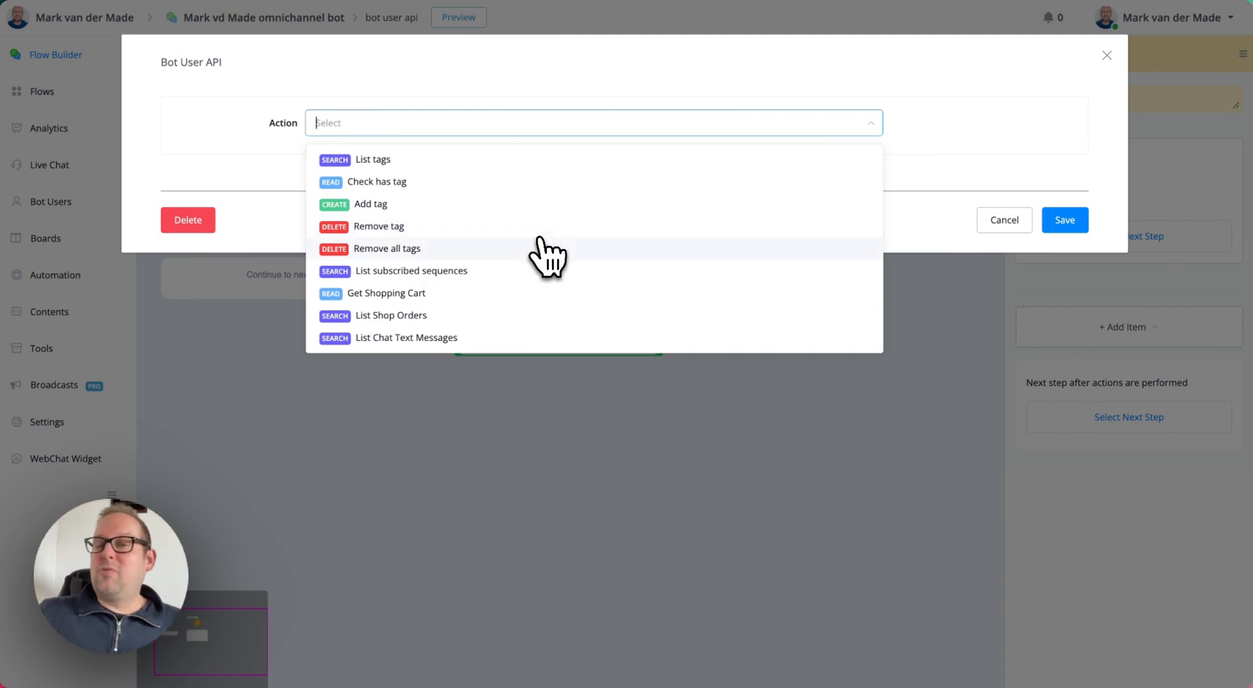
mouse_move(550, 283)
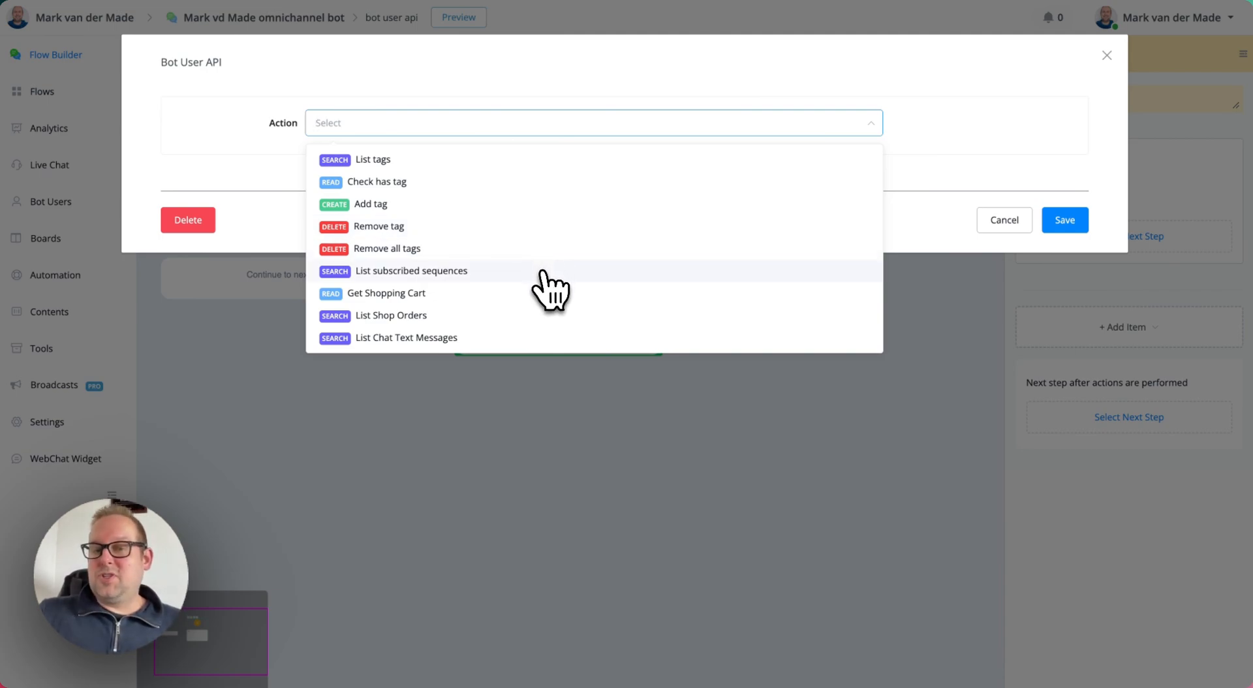
mouse_move(551, 291)
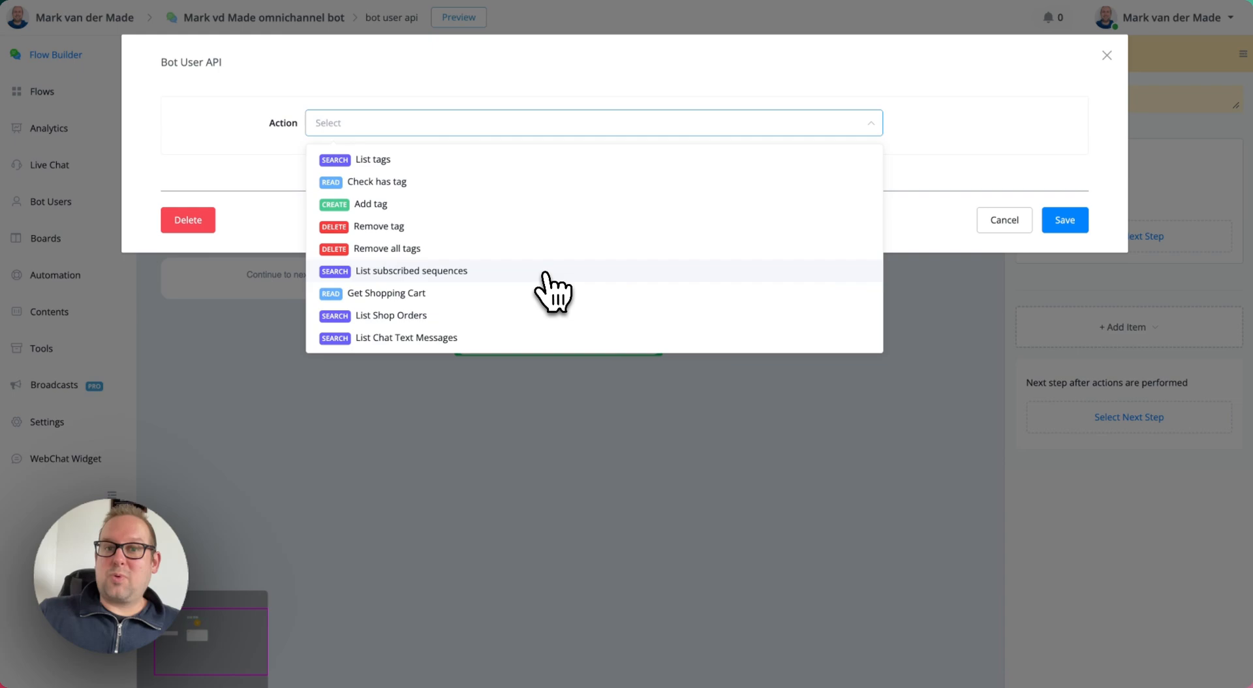
mouse_move(536, 308)
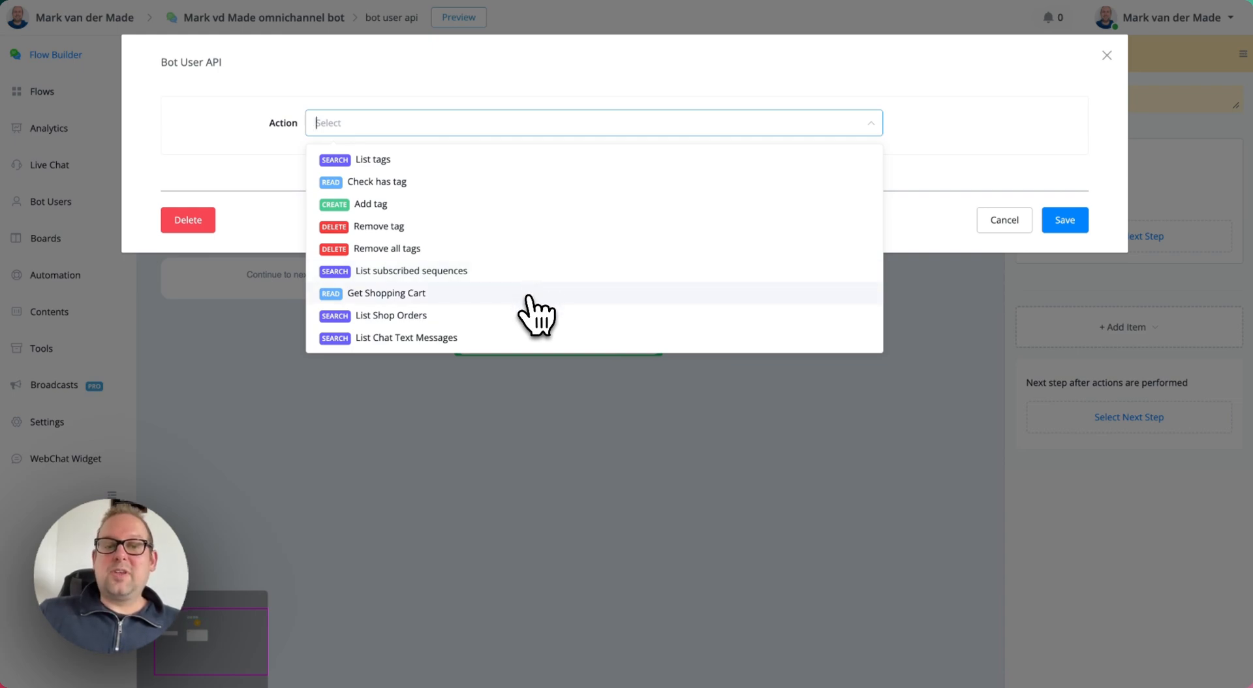
mouse_move(528, 323)
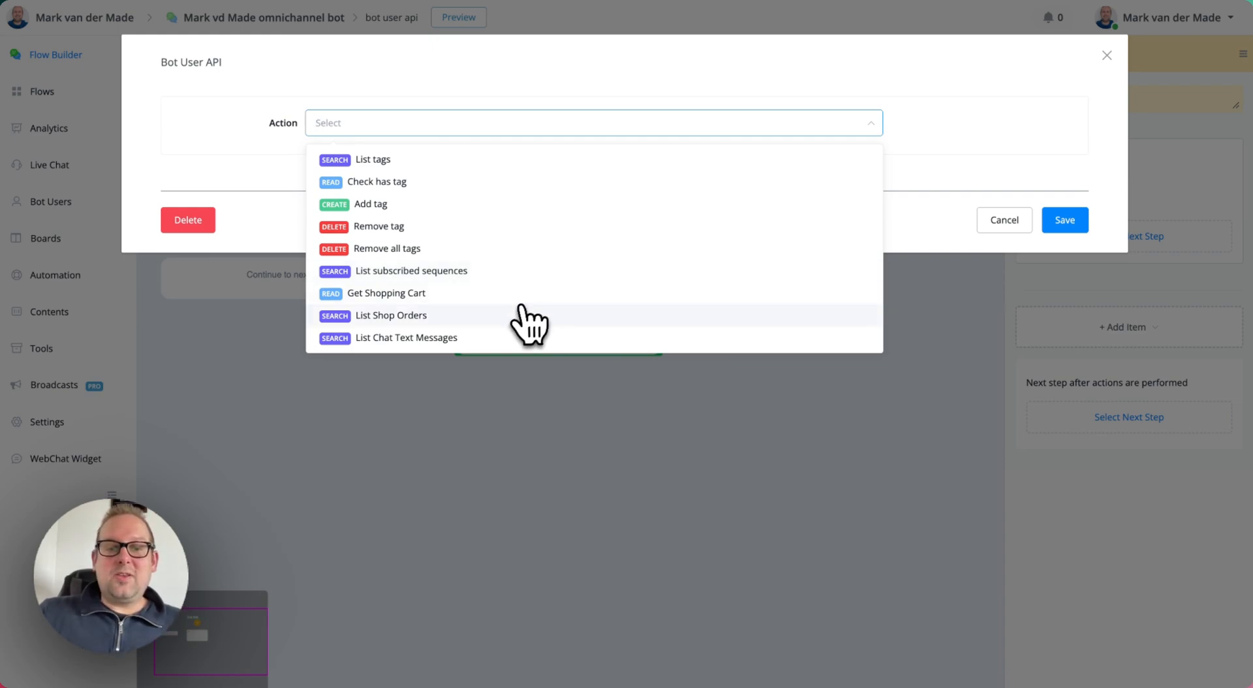
mouse_move(489, 327)
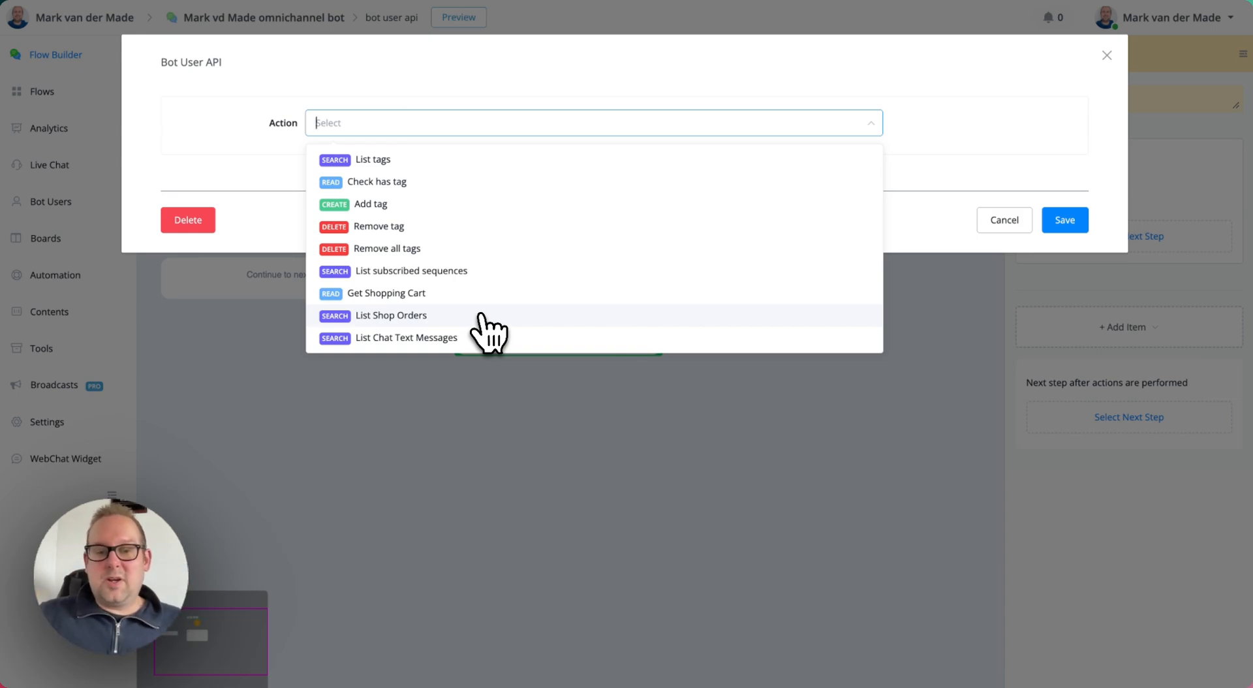
mouse_move(532, 351)
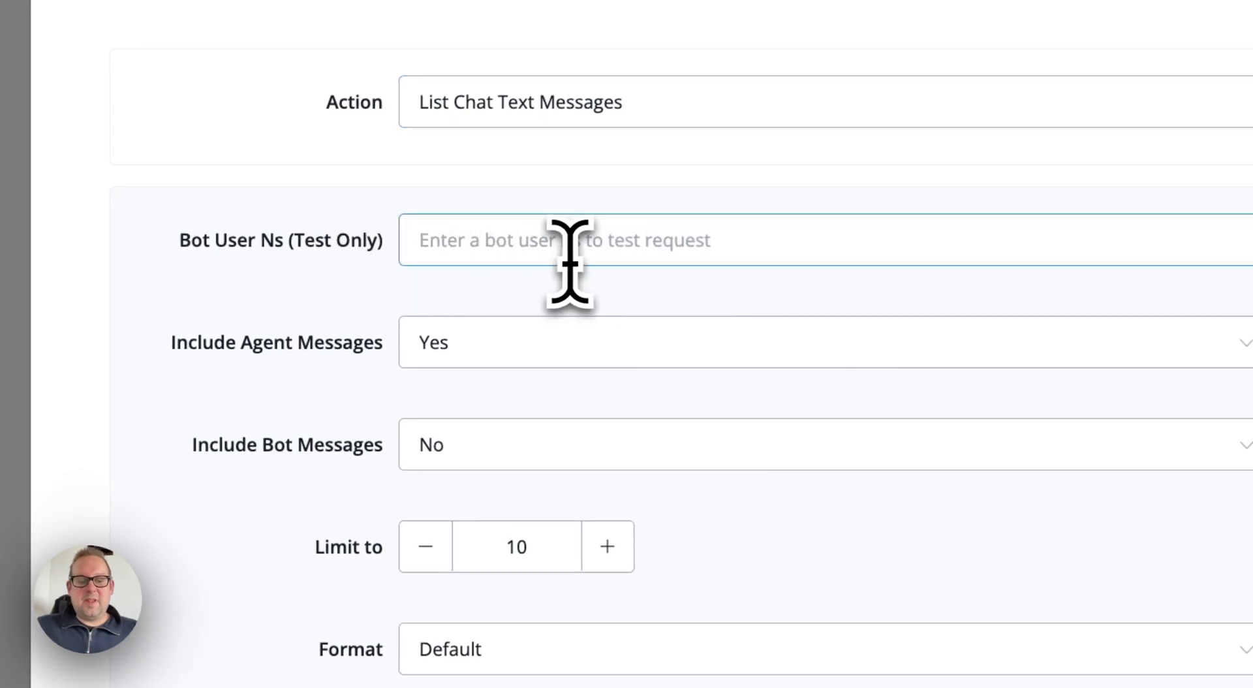
type("f12416u26275278")
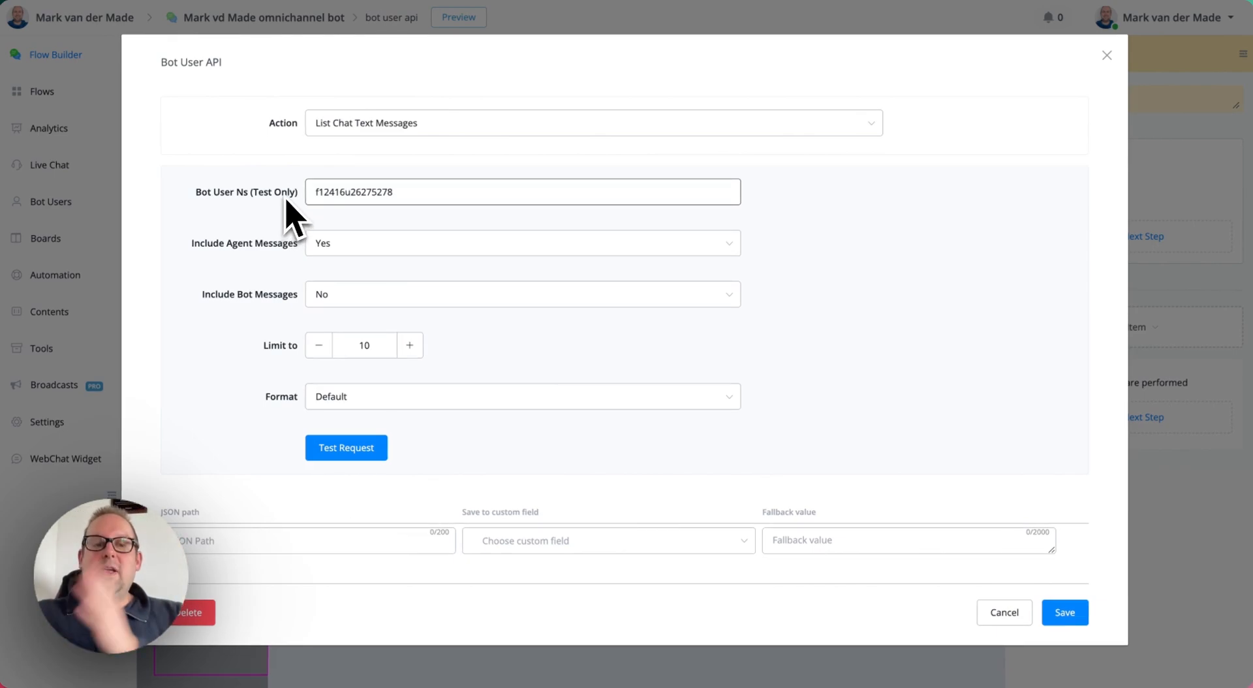
left_click(522, 191)
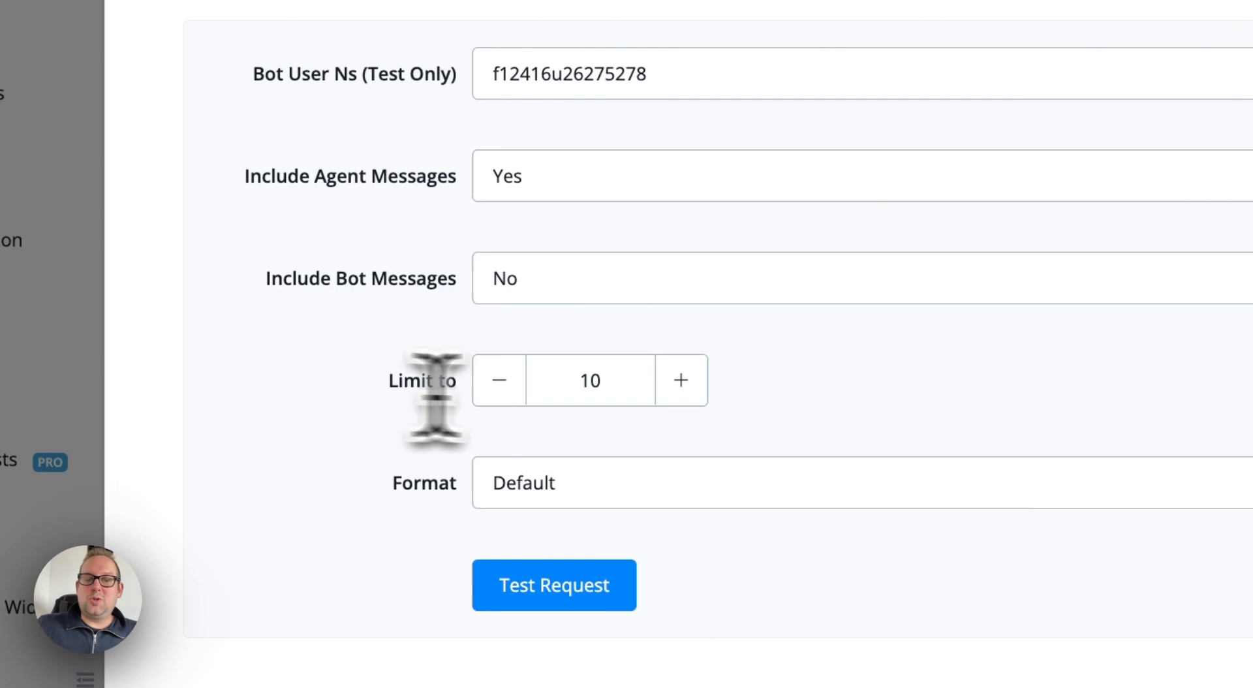
left_click(590, 379)
type("50")
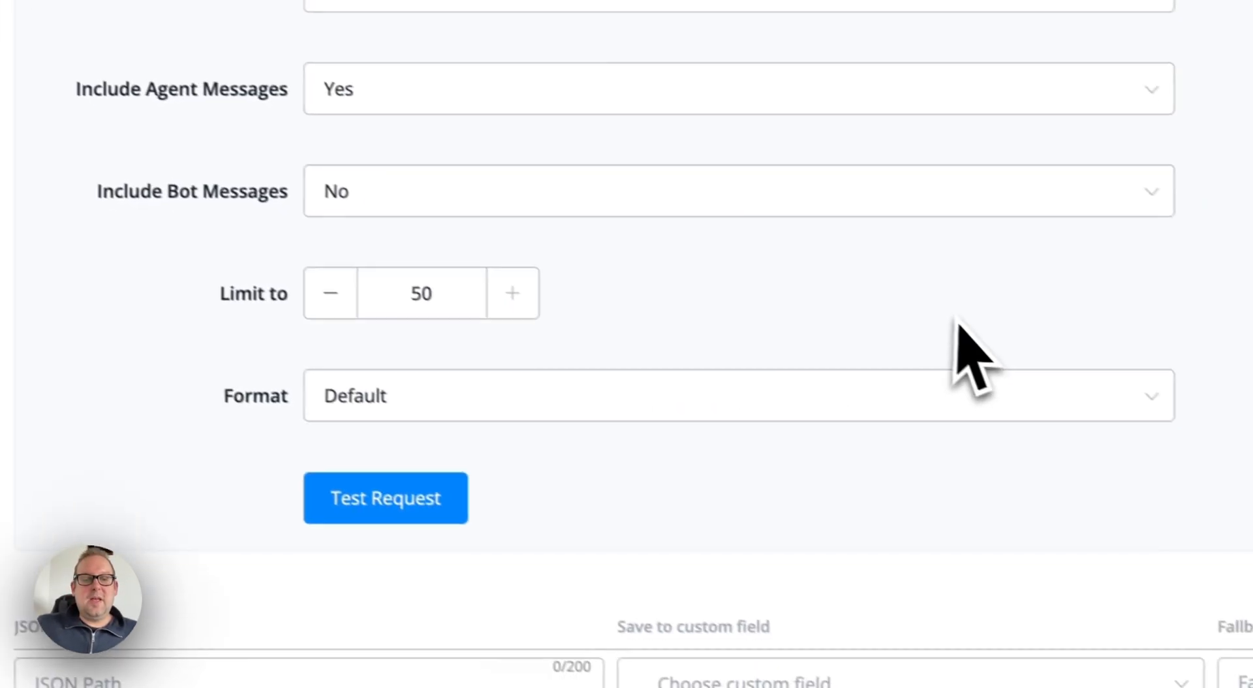
left_click(738, 396)
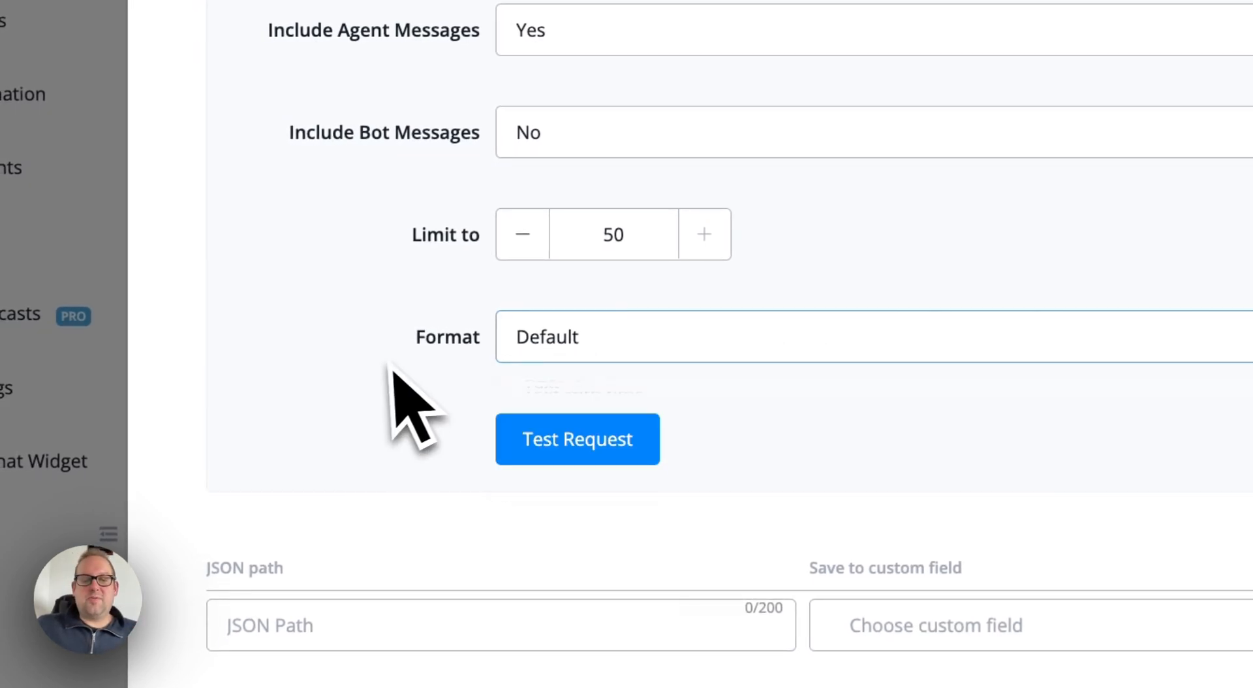
left_click(577, 439)
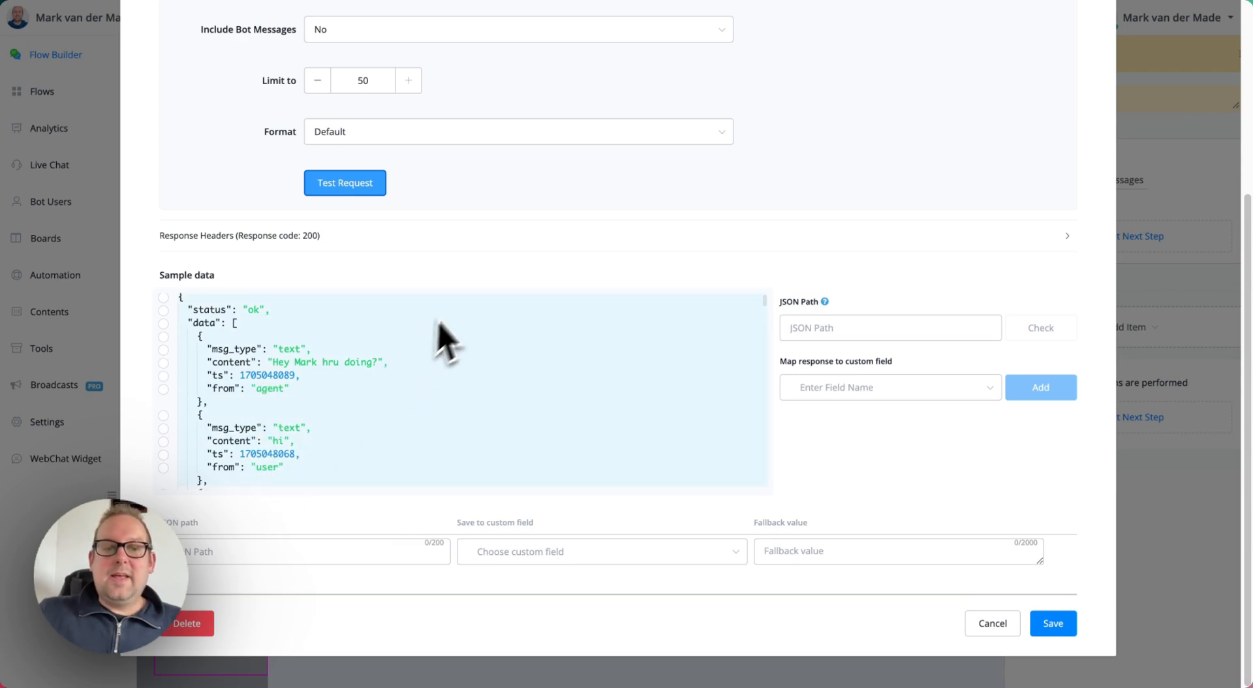
- Test the Text format, then switch output to Text with time and review the transcript
left_click(518, 130)
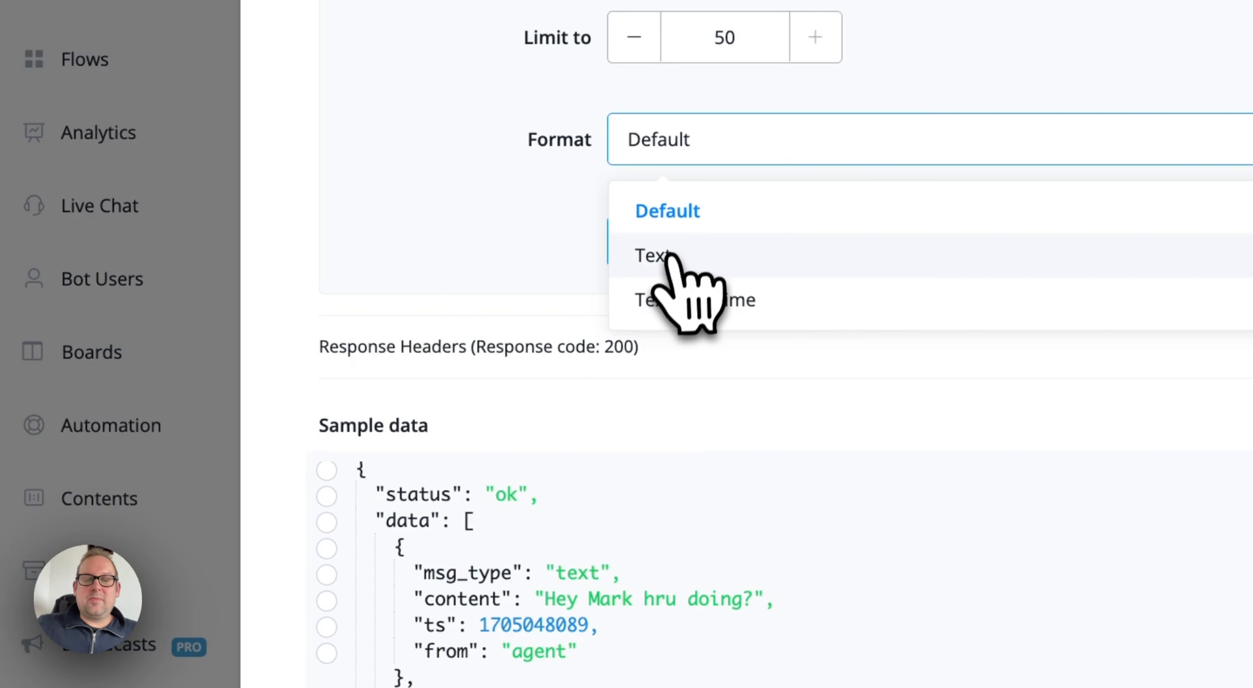
left_click(653, 256)
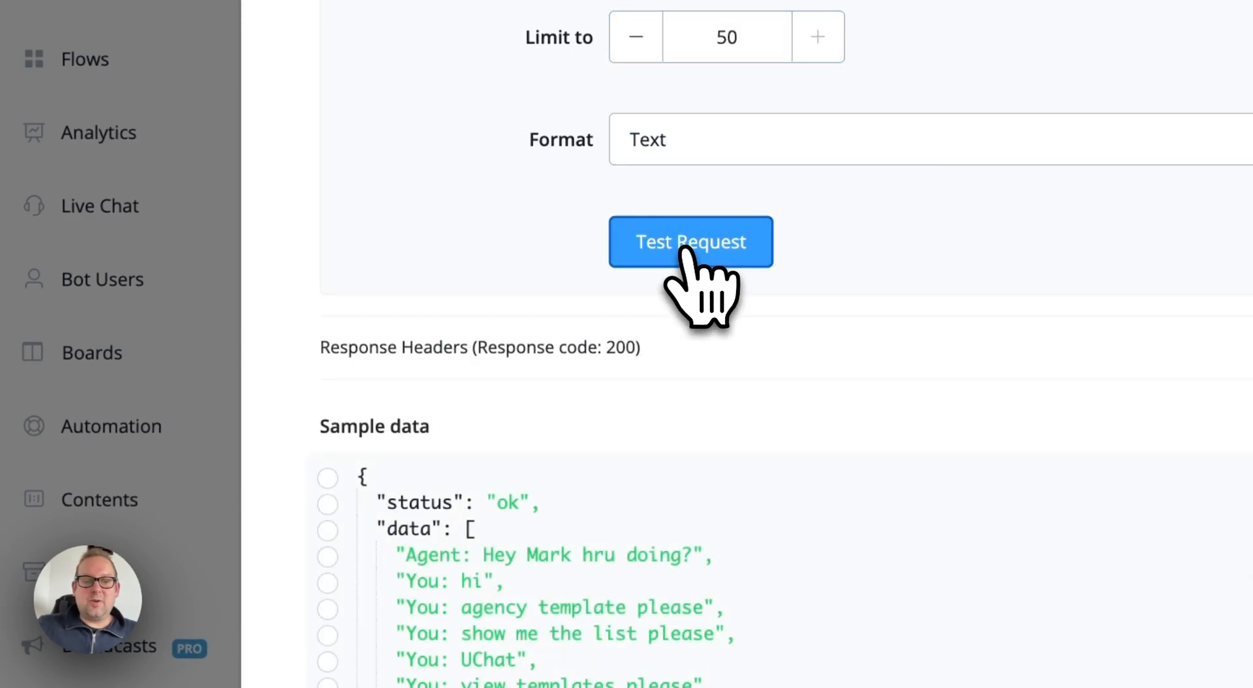
left_click(690, 242)
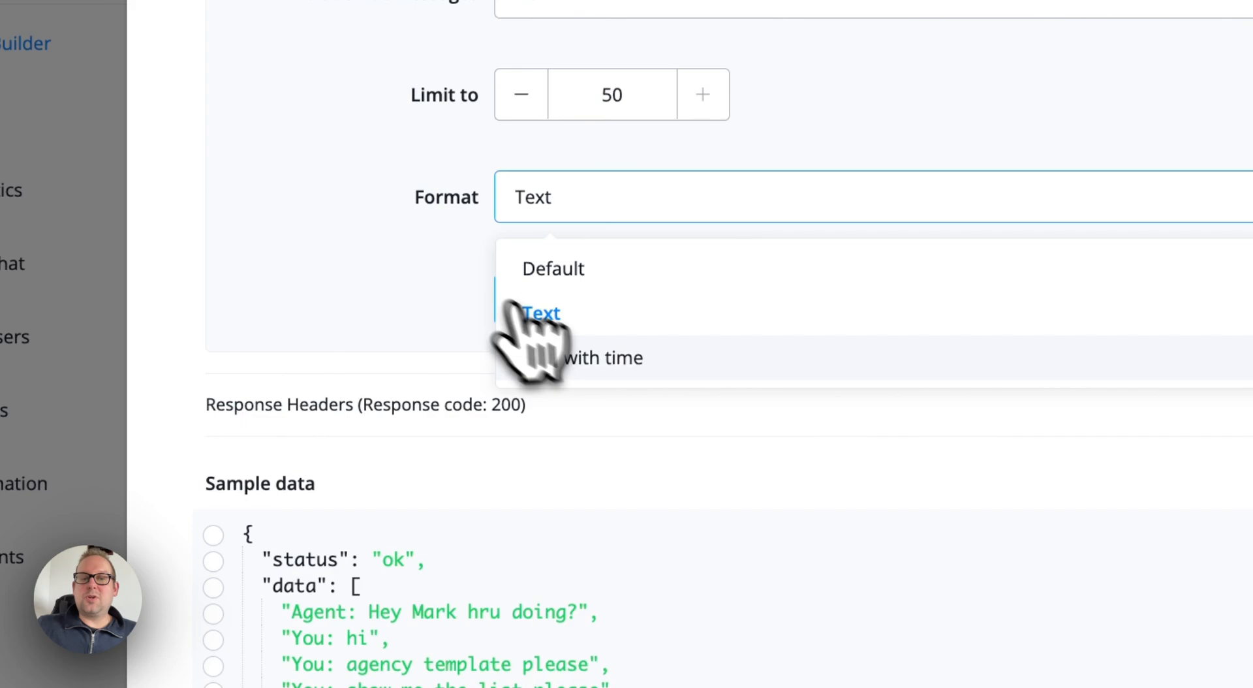
left_click(595, 358)
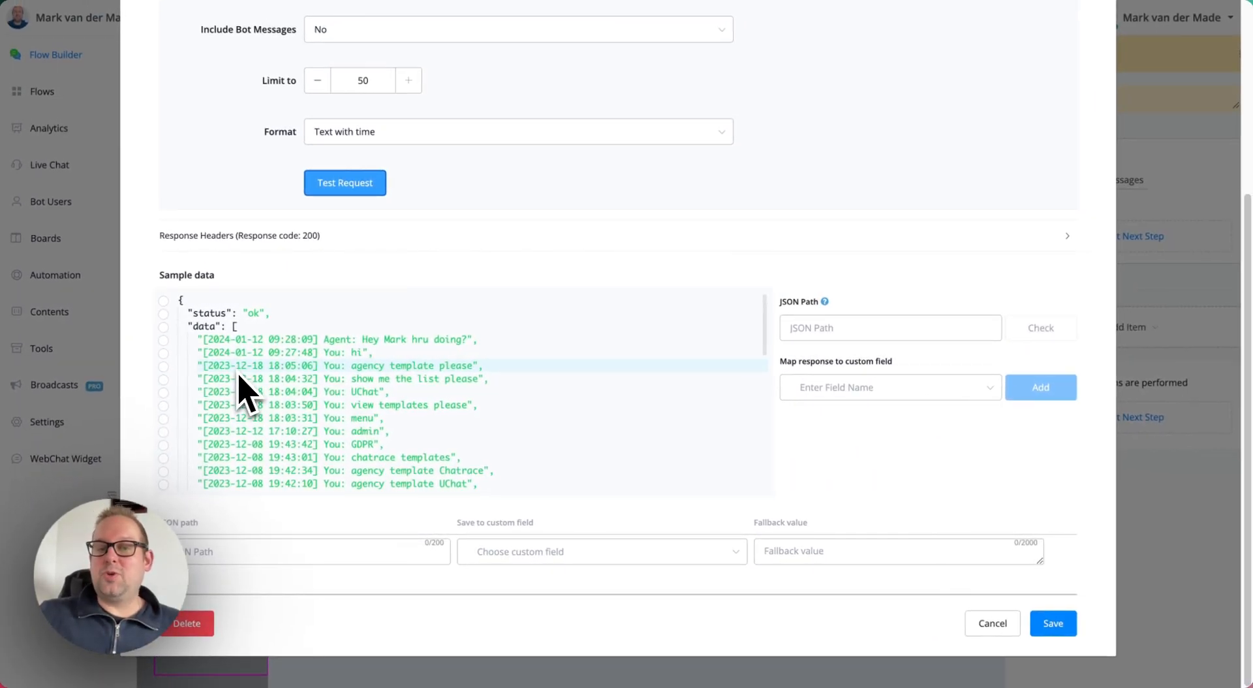
scroll("down", 3)
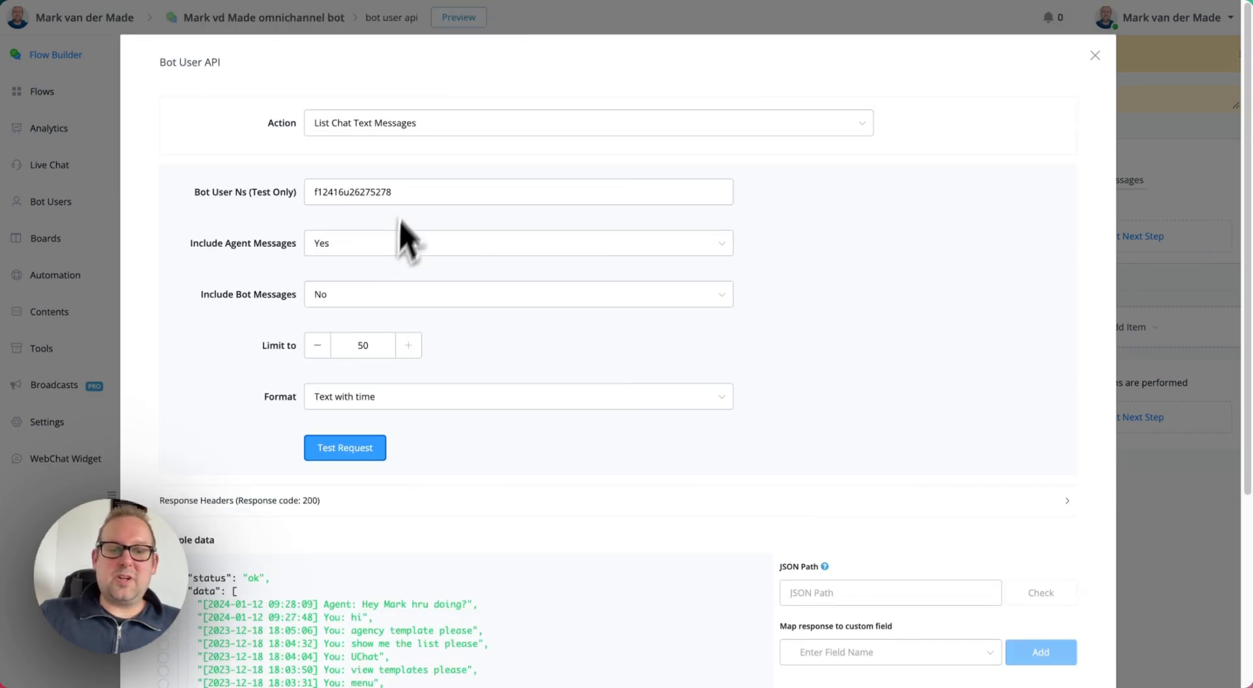
- Change the limit from 100 to 50 and scroll the sample data to inspect the timestamped lines
type("100")
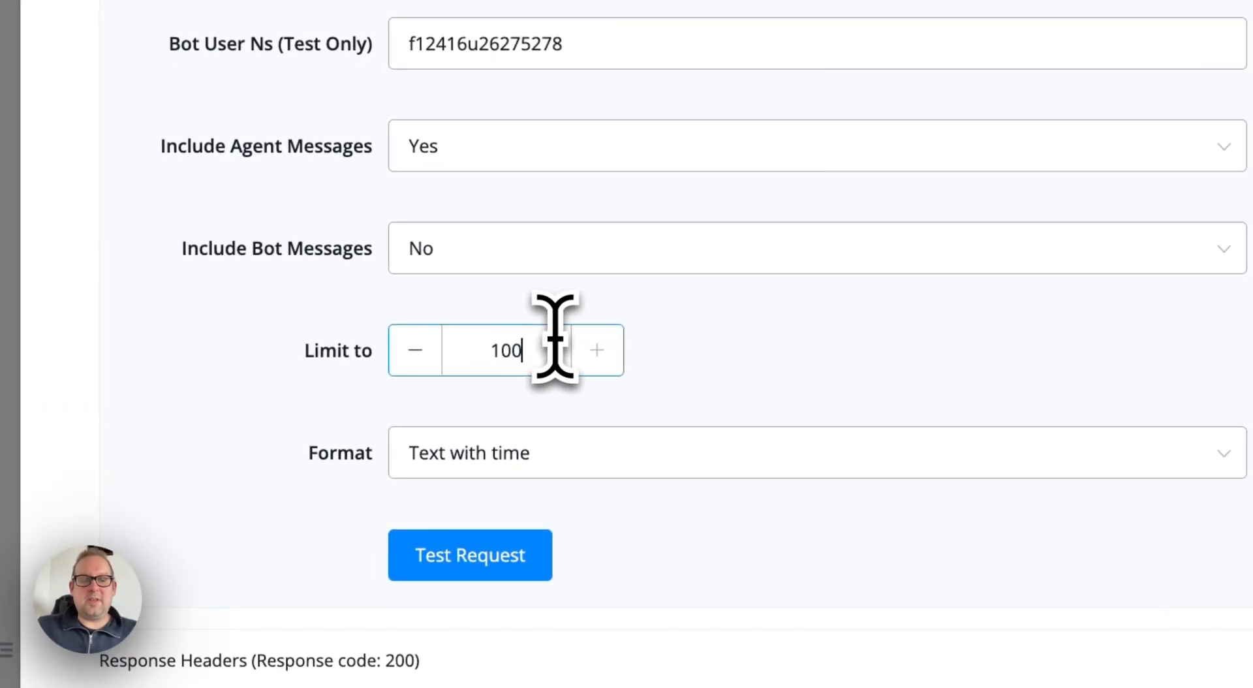
type("50")
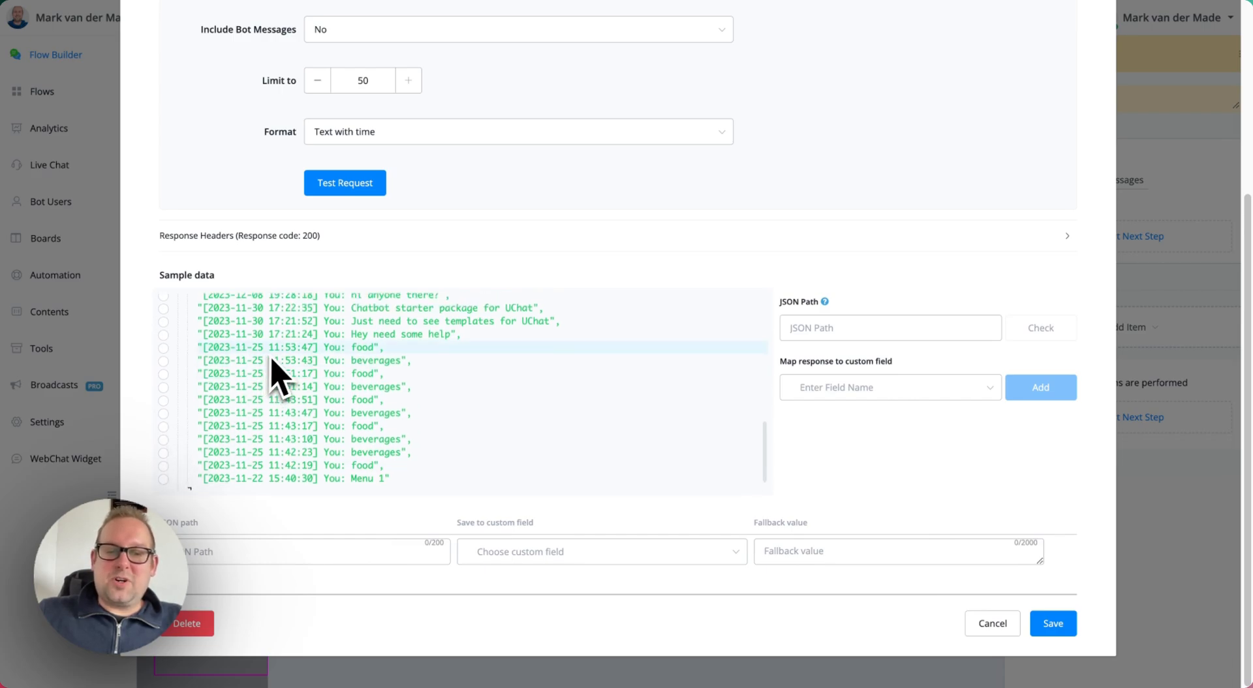
scroll("down", 3)
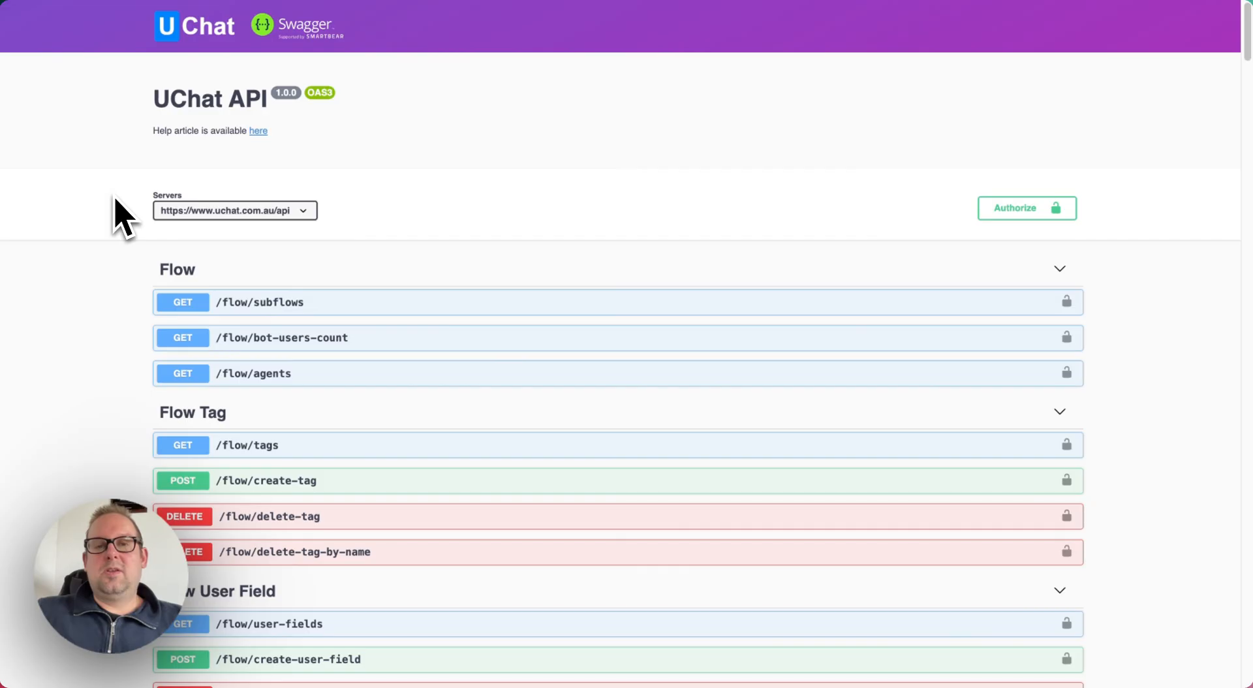
mouse_move(564, 87)
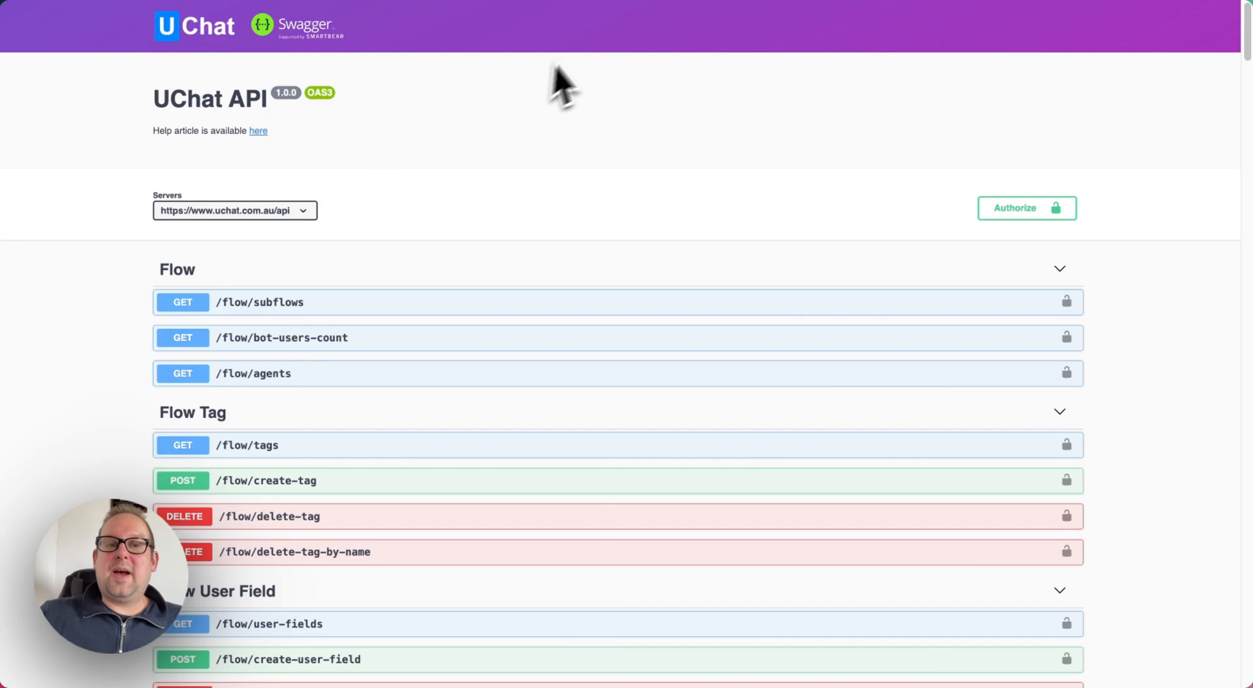
scroll("down", 3)
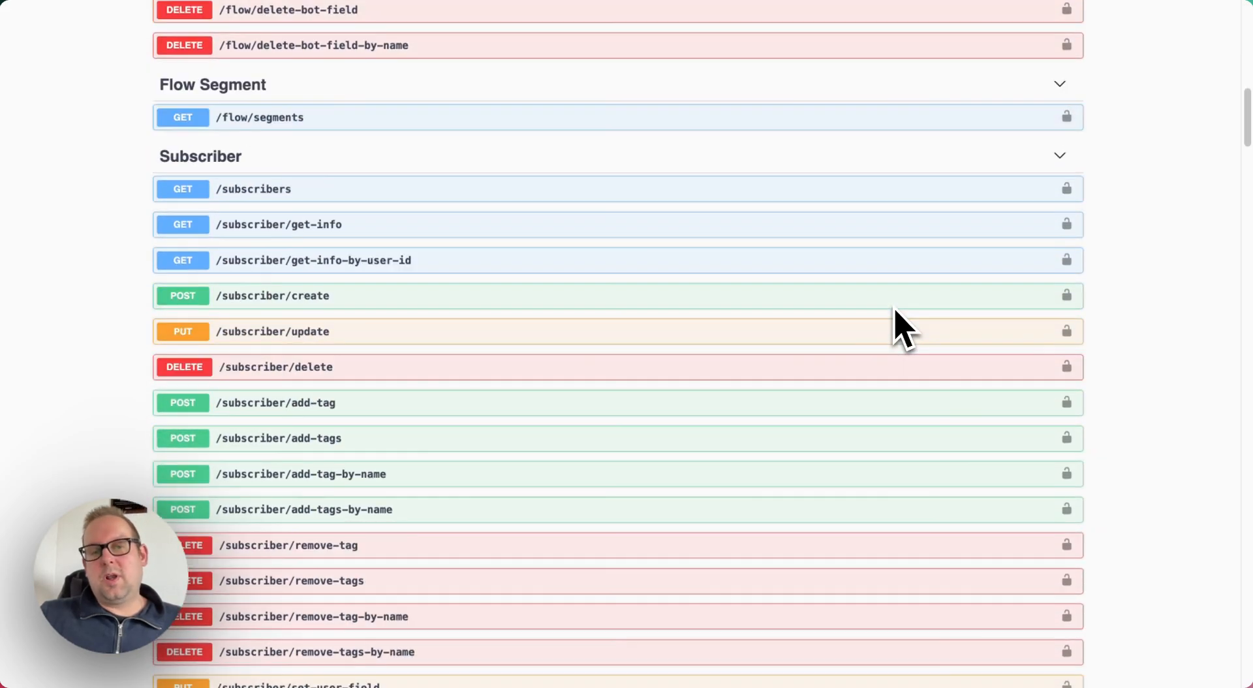
scroll("down", 3)
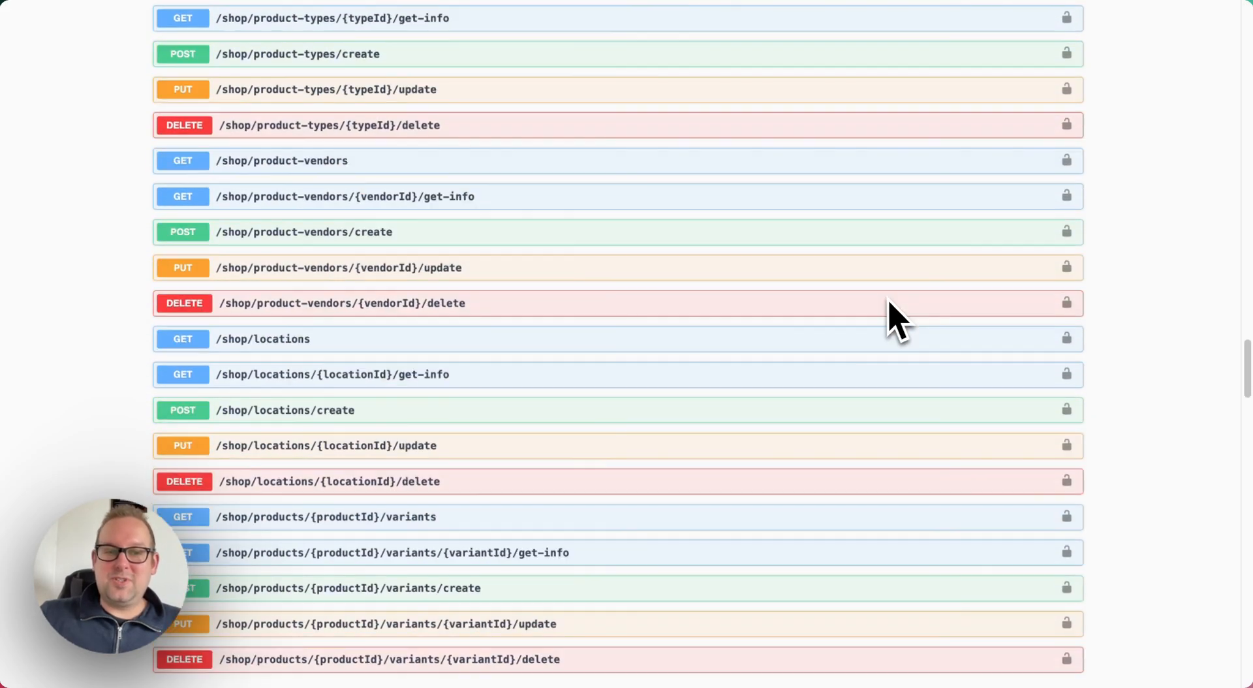
scroll("down", 3)
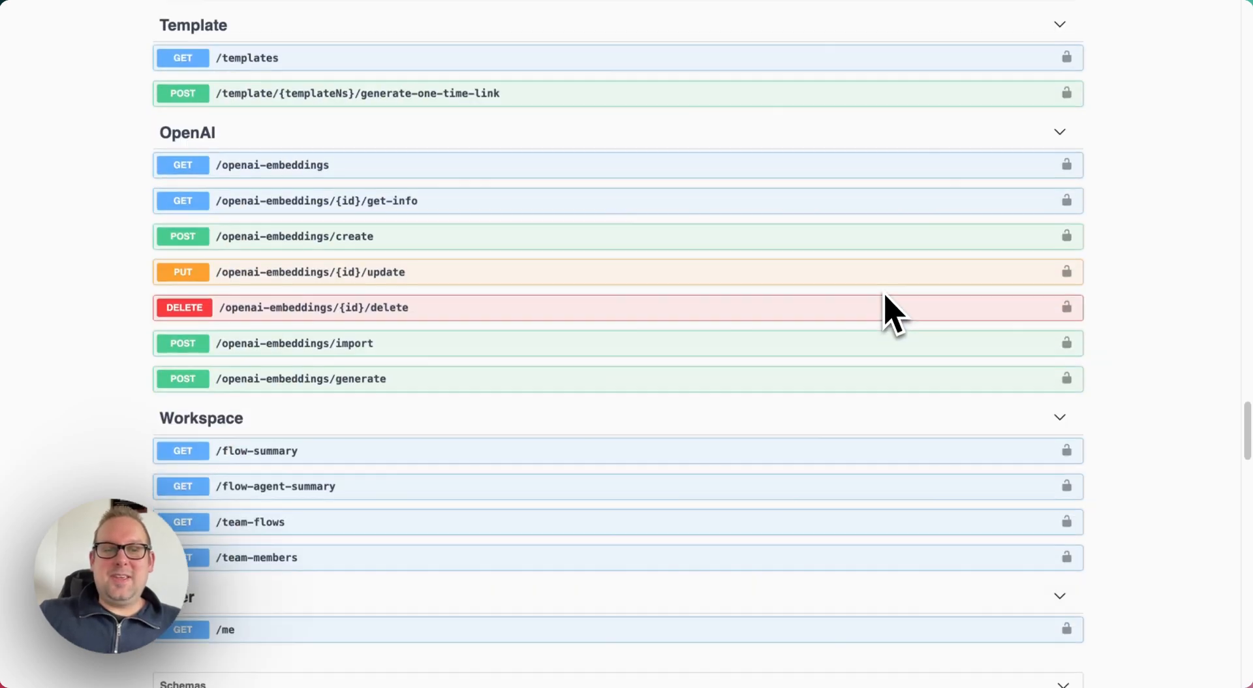
scroll("down", 3)
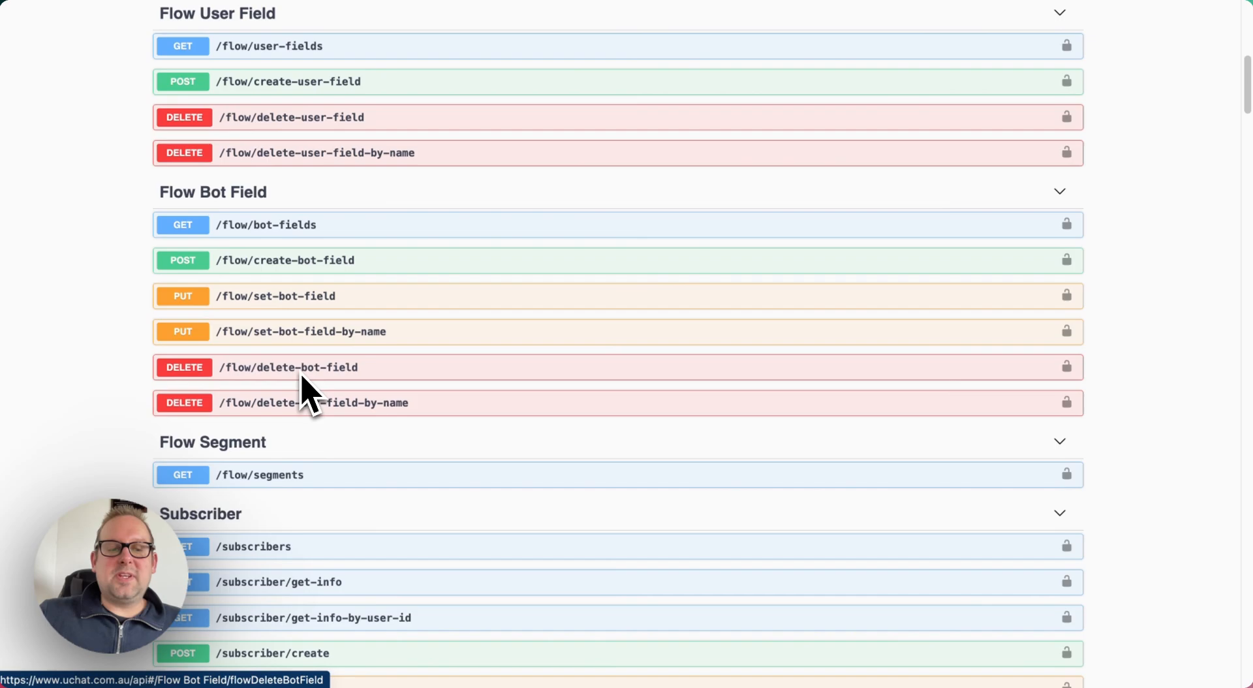
scroll("down", 3)
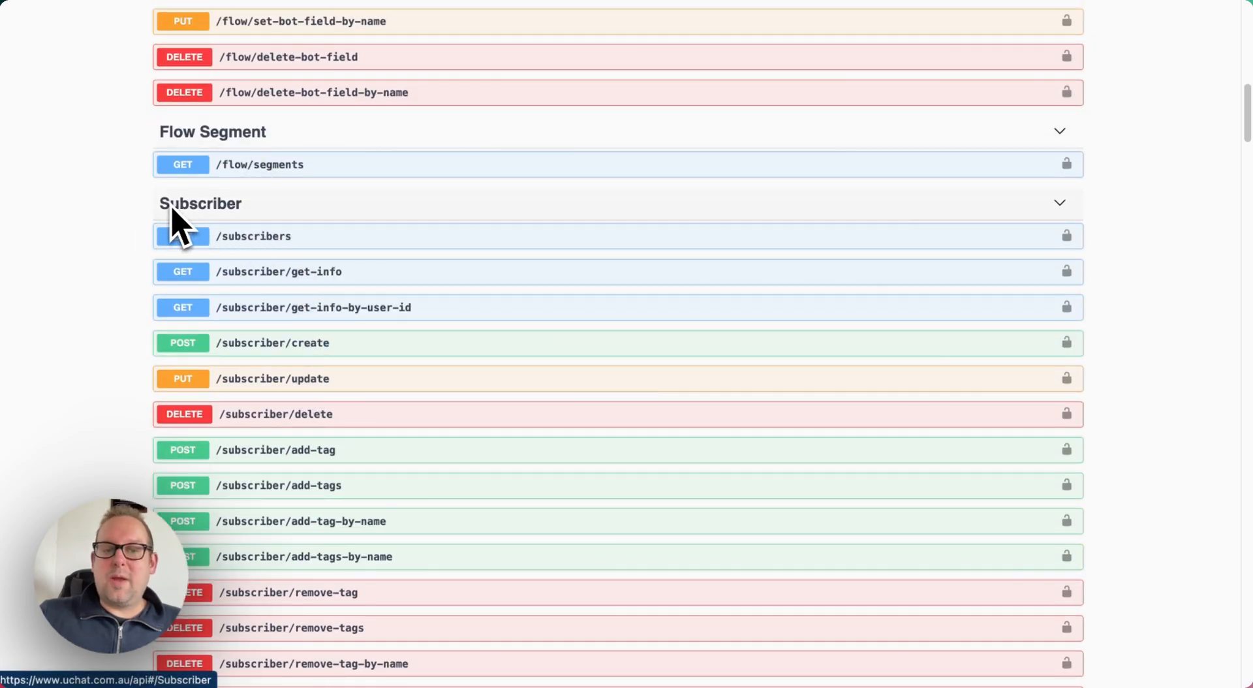
scroll("down", 3)
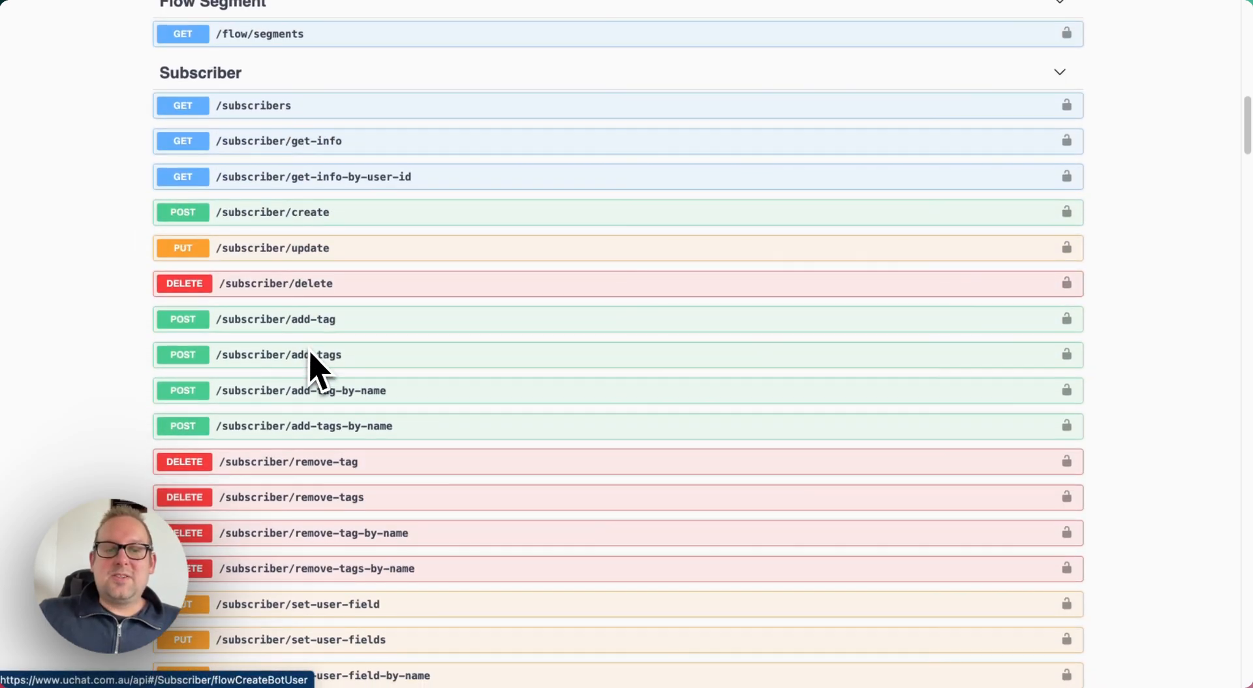
mouse_move(128, 447)
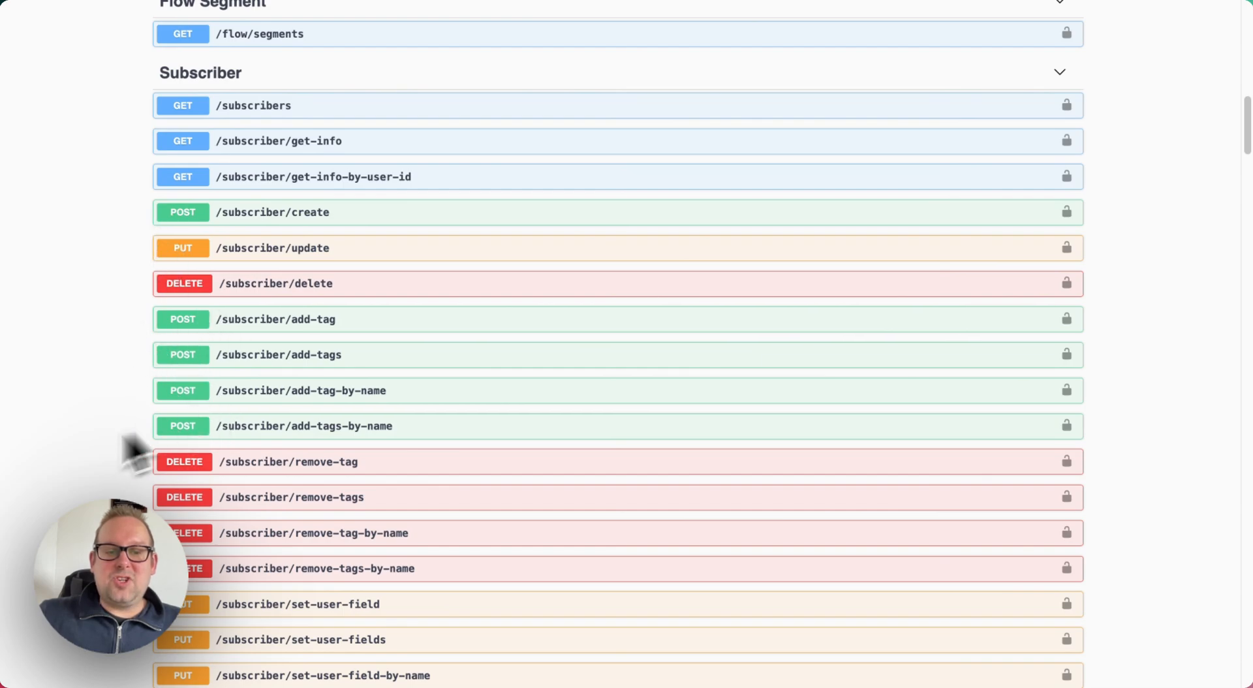
scroll("down", 3)
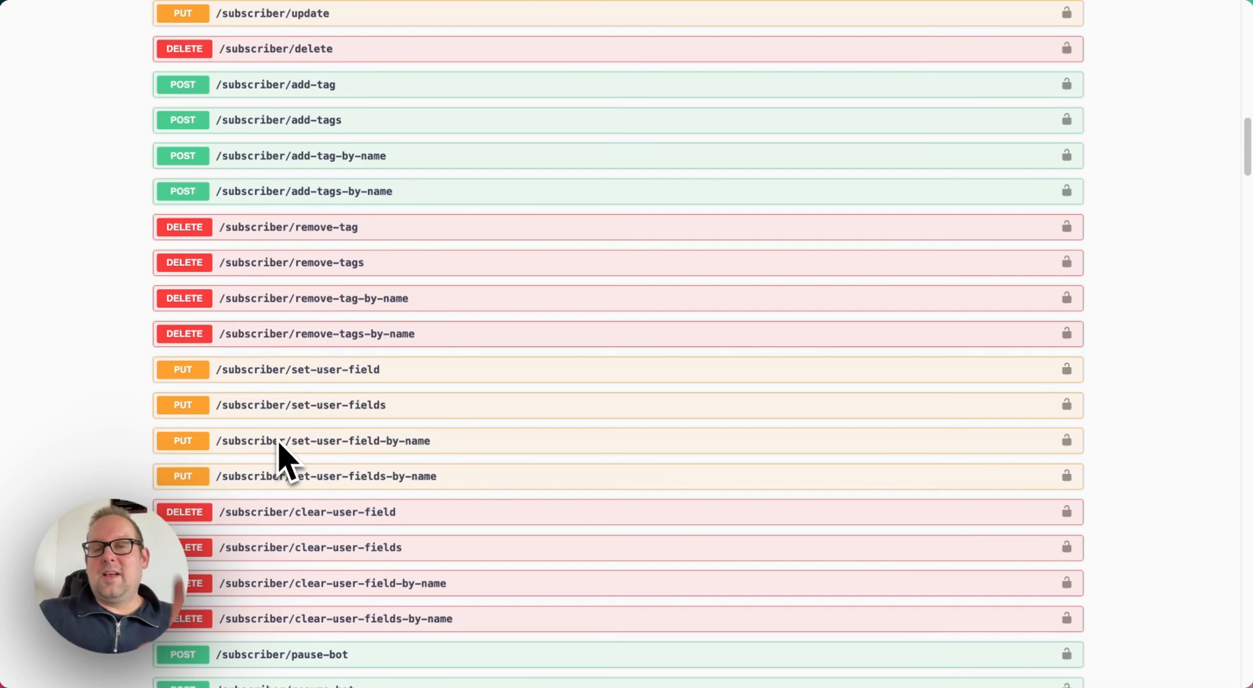
scroll("up", 3)
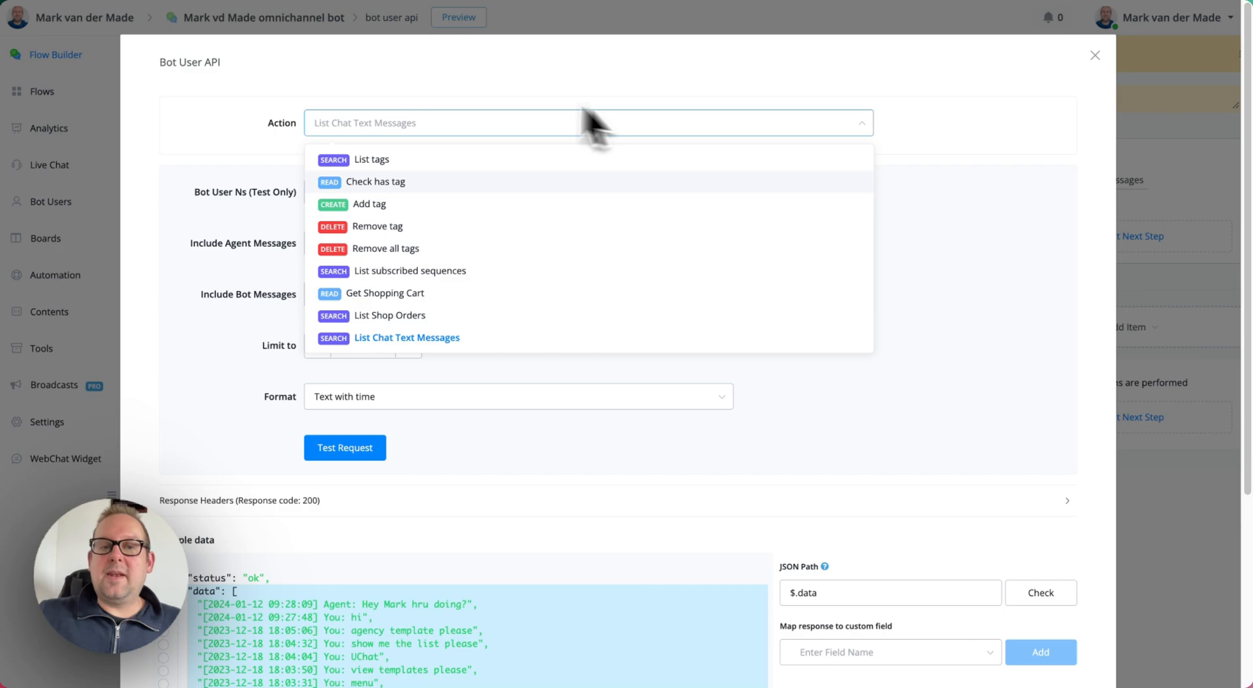
mouse_move(577, 215)
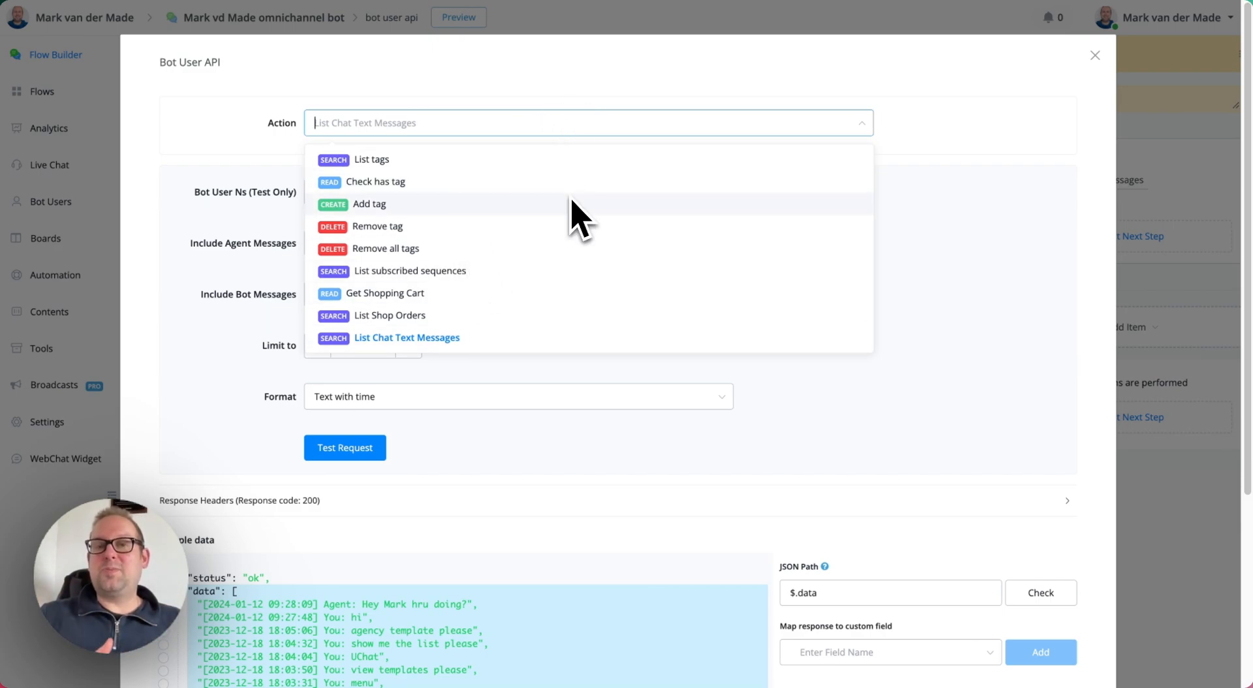
mouse_move(560, 200)
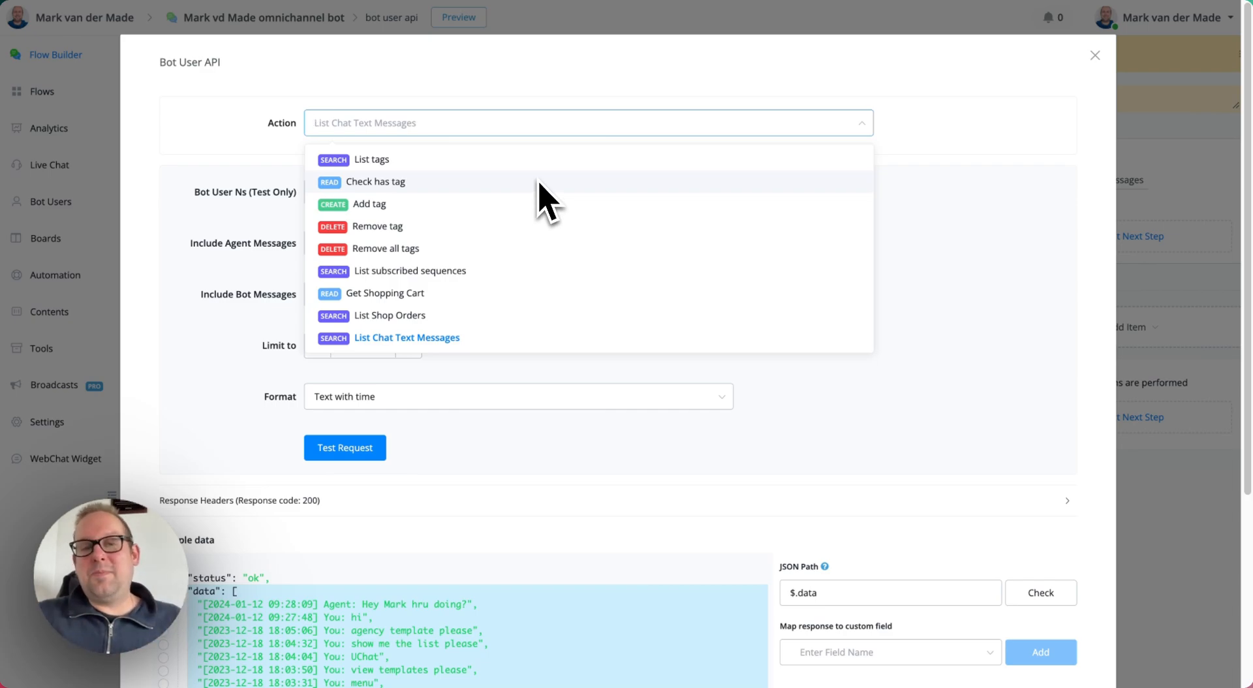
mouse_move(471, 256)
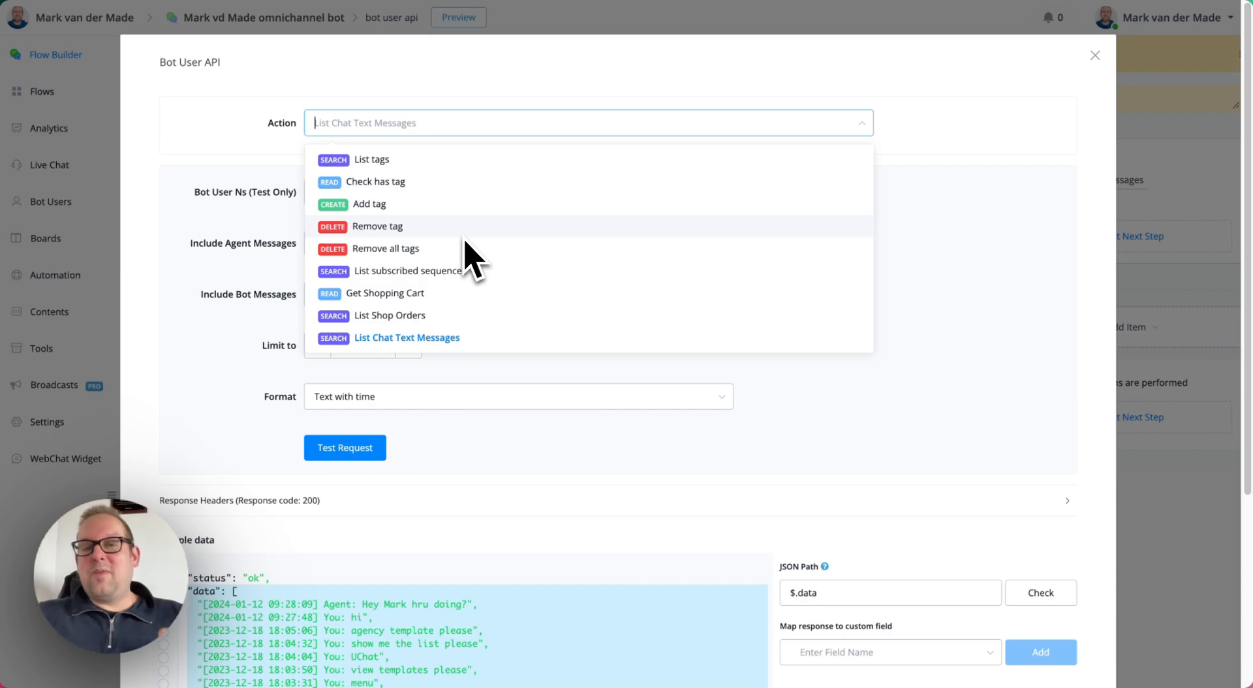
mouse_move(895, 264)
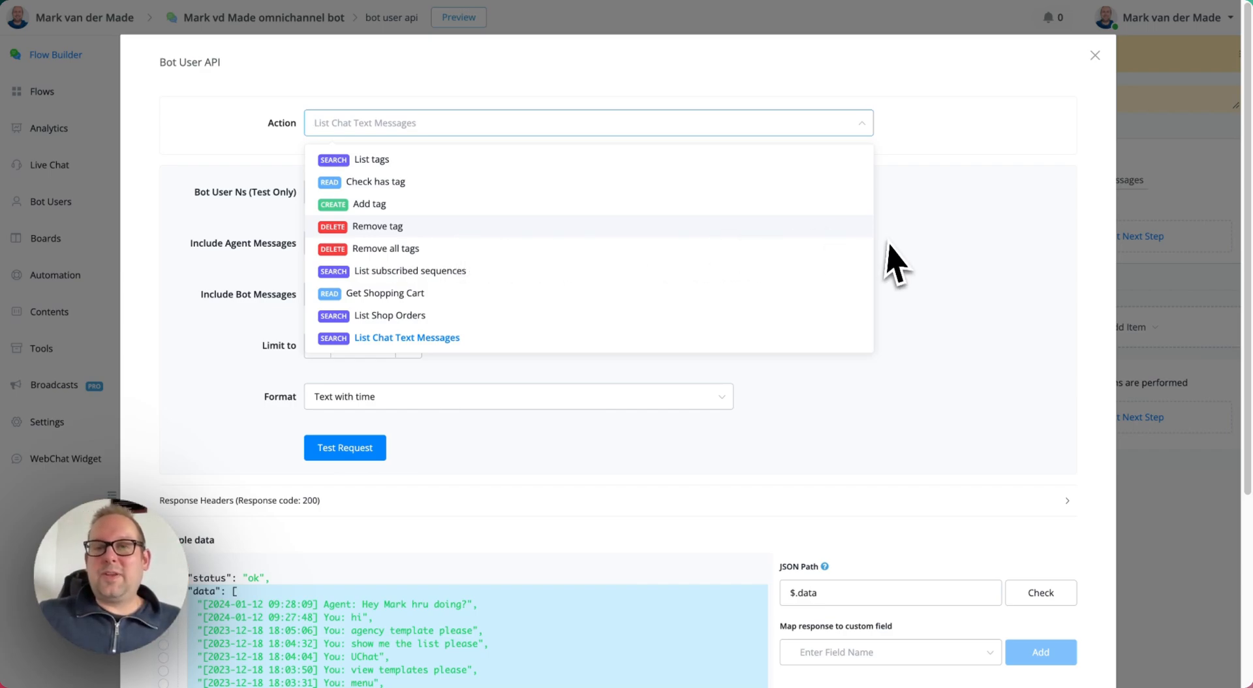
left_click(406, 336)
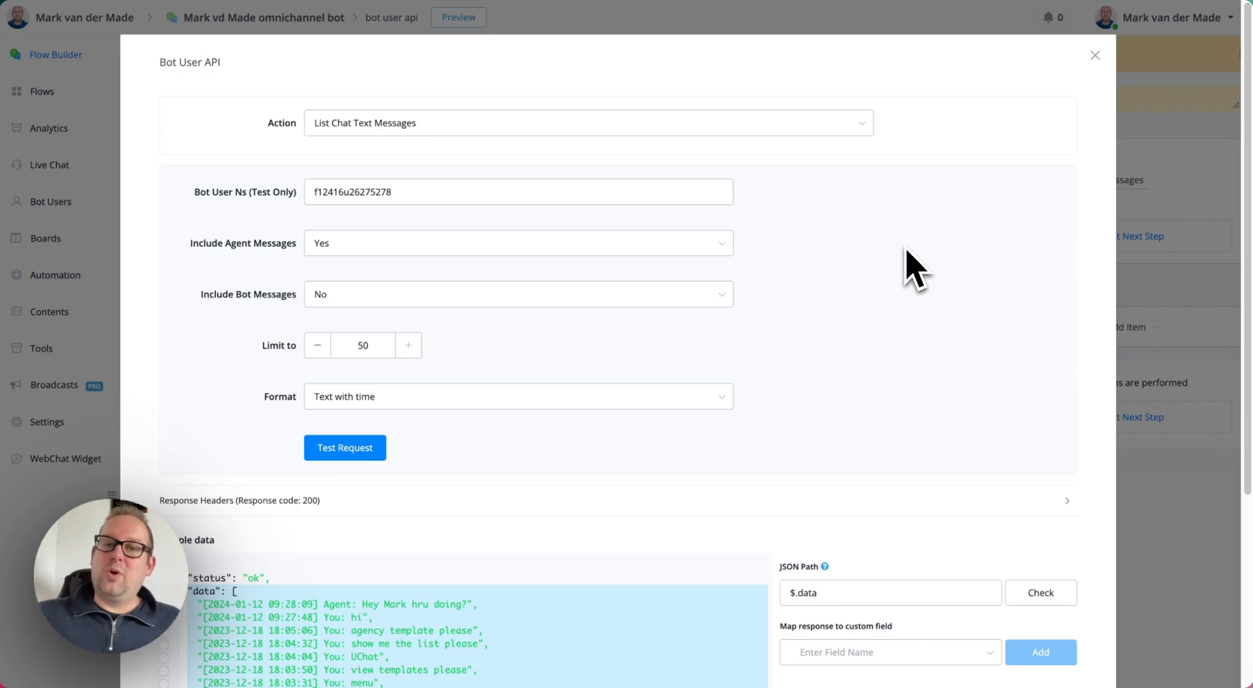
mouse_move(911, 271)
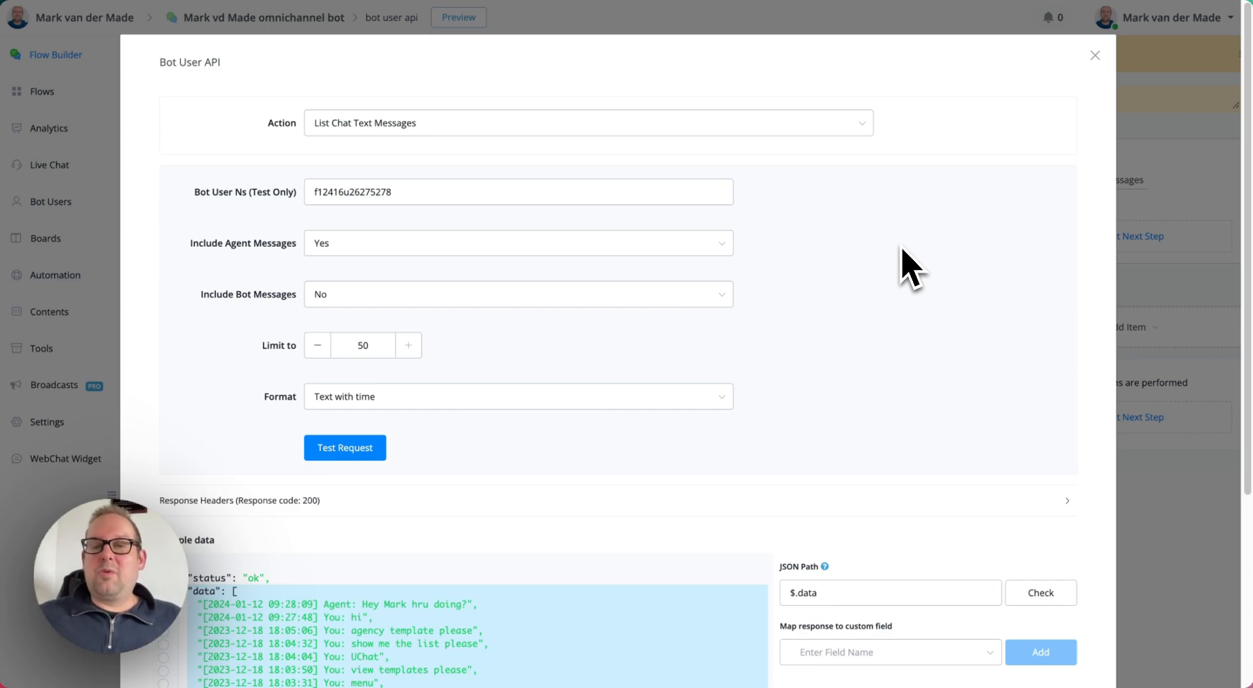
mouse_move(791, 240)
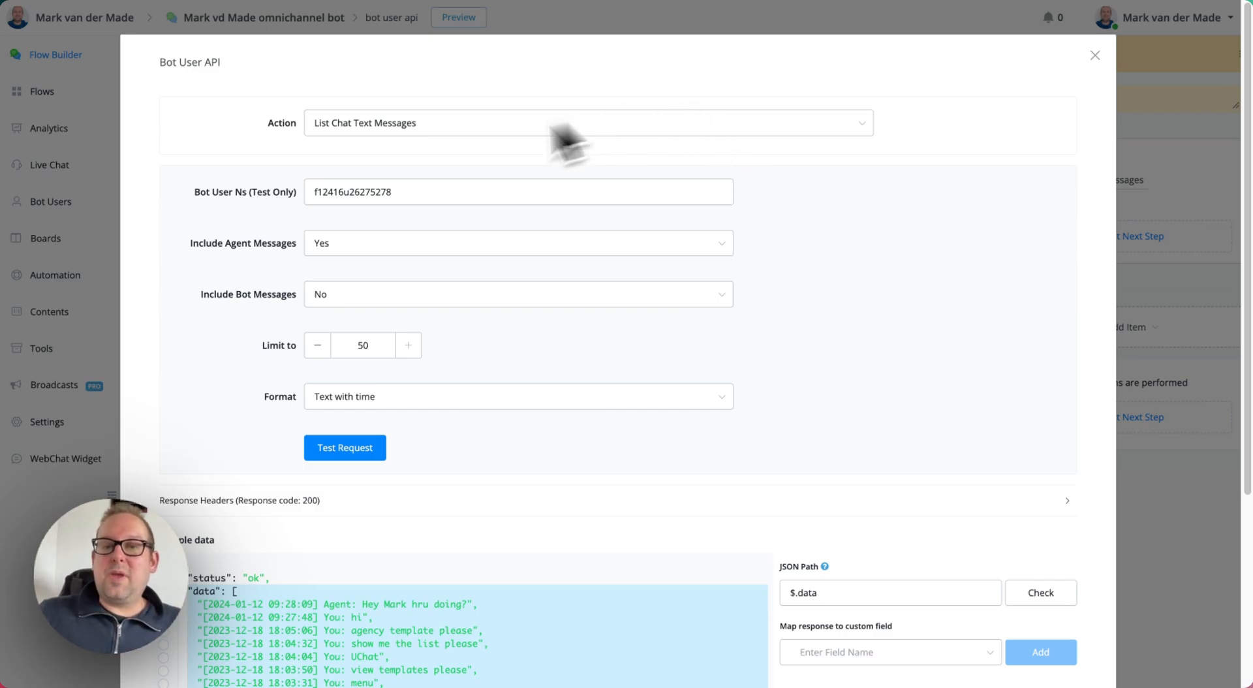
mouse_move(595, 156)
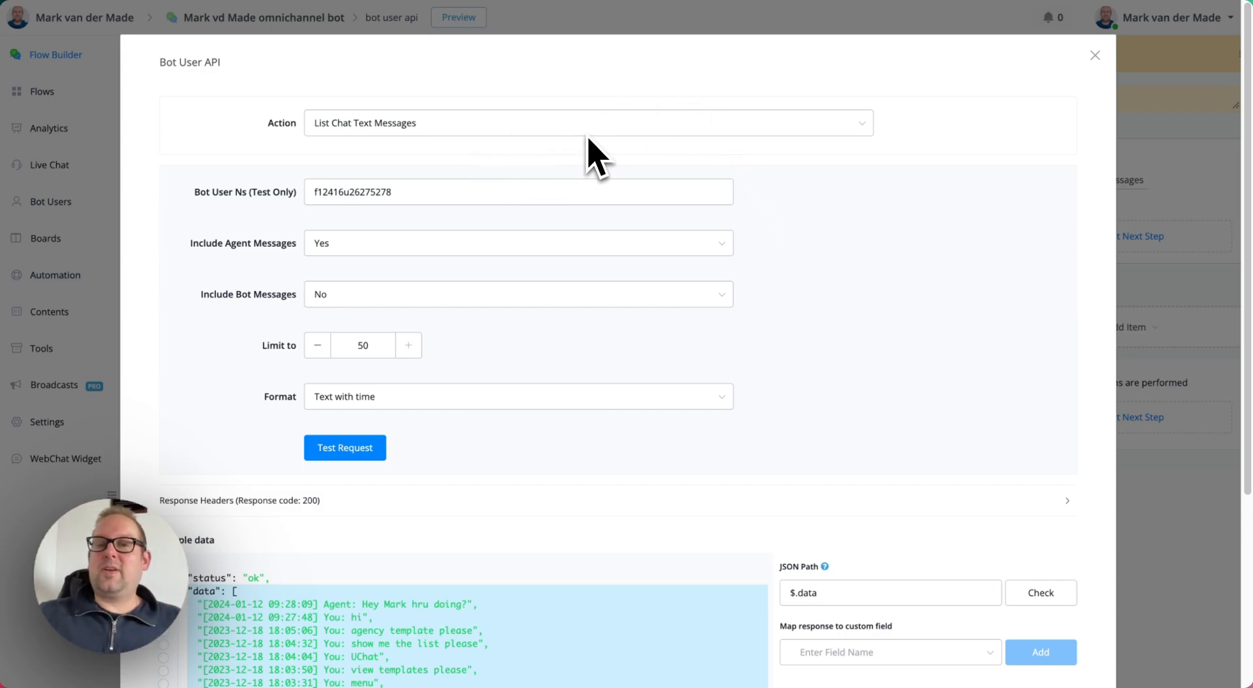